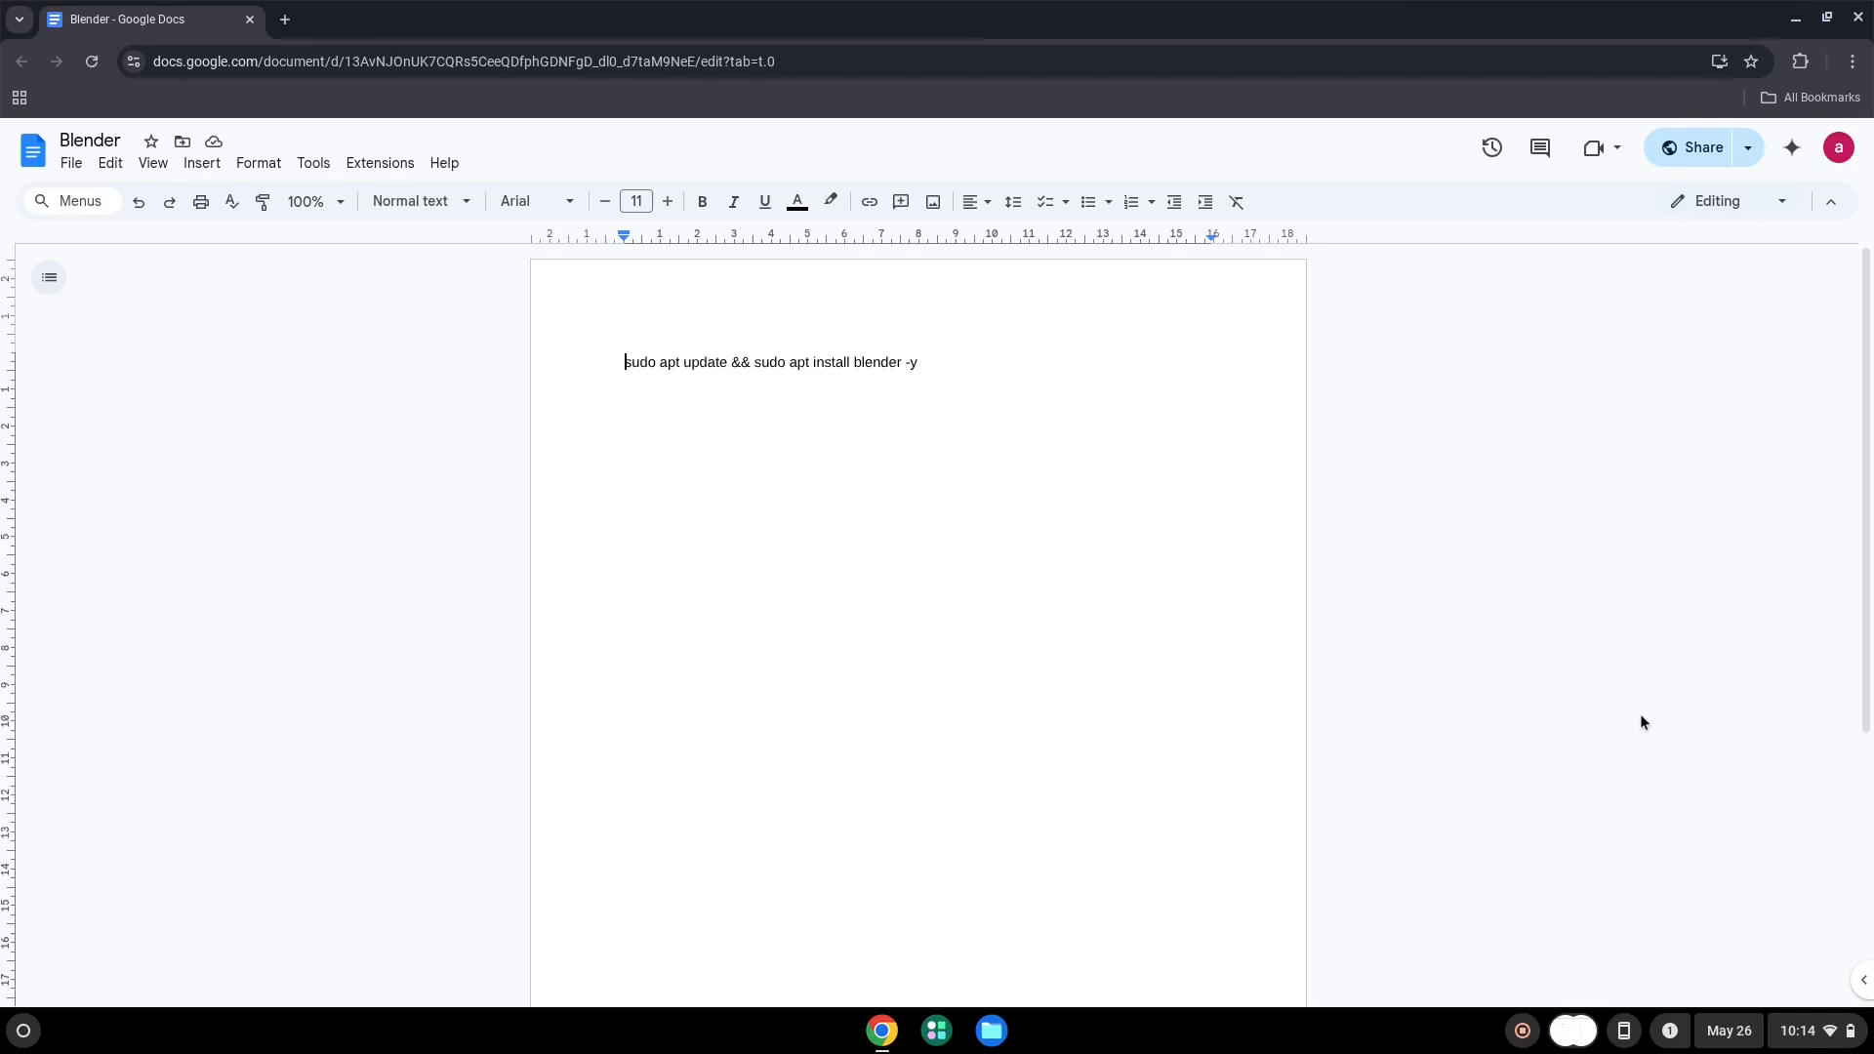
mouse_move(1798, 1040)
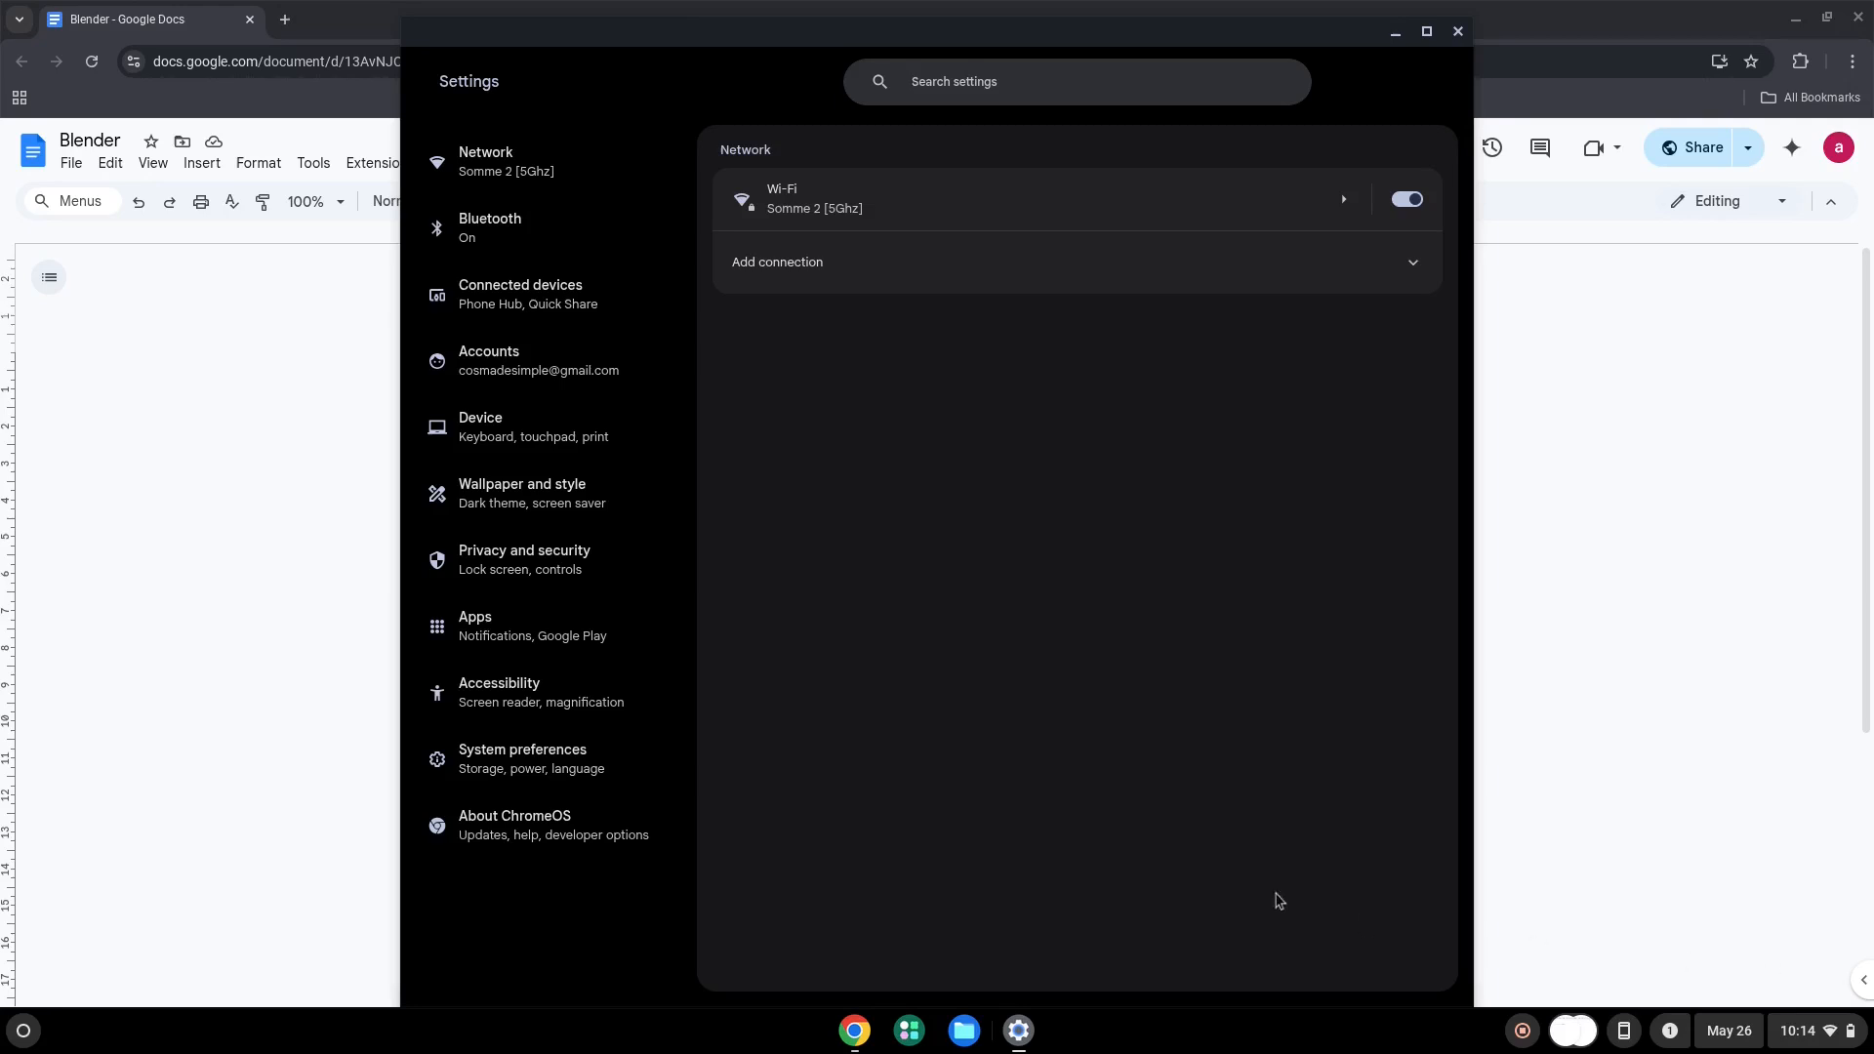
Show the About ChromeOS page with the Linux development environment option.
left_click(513, 824)
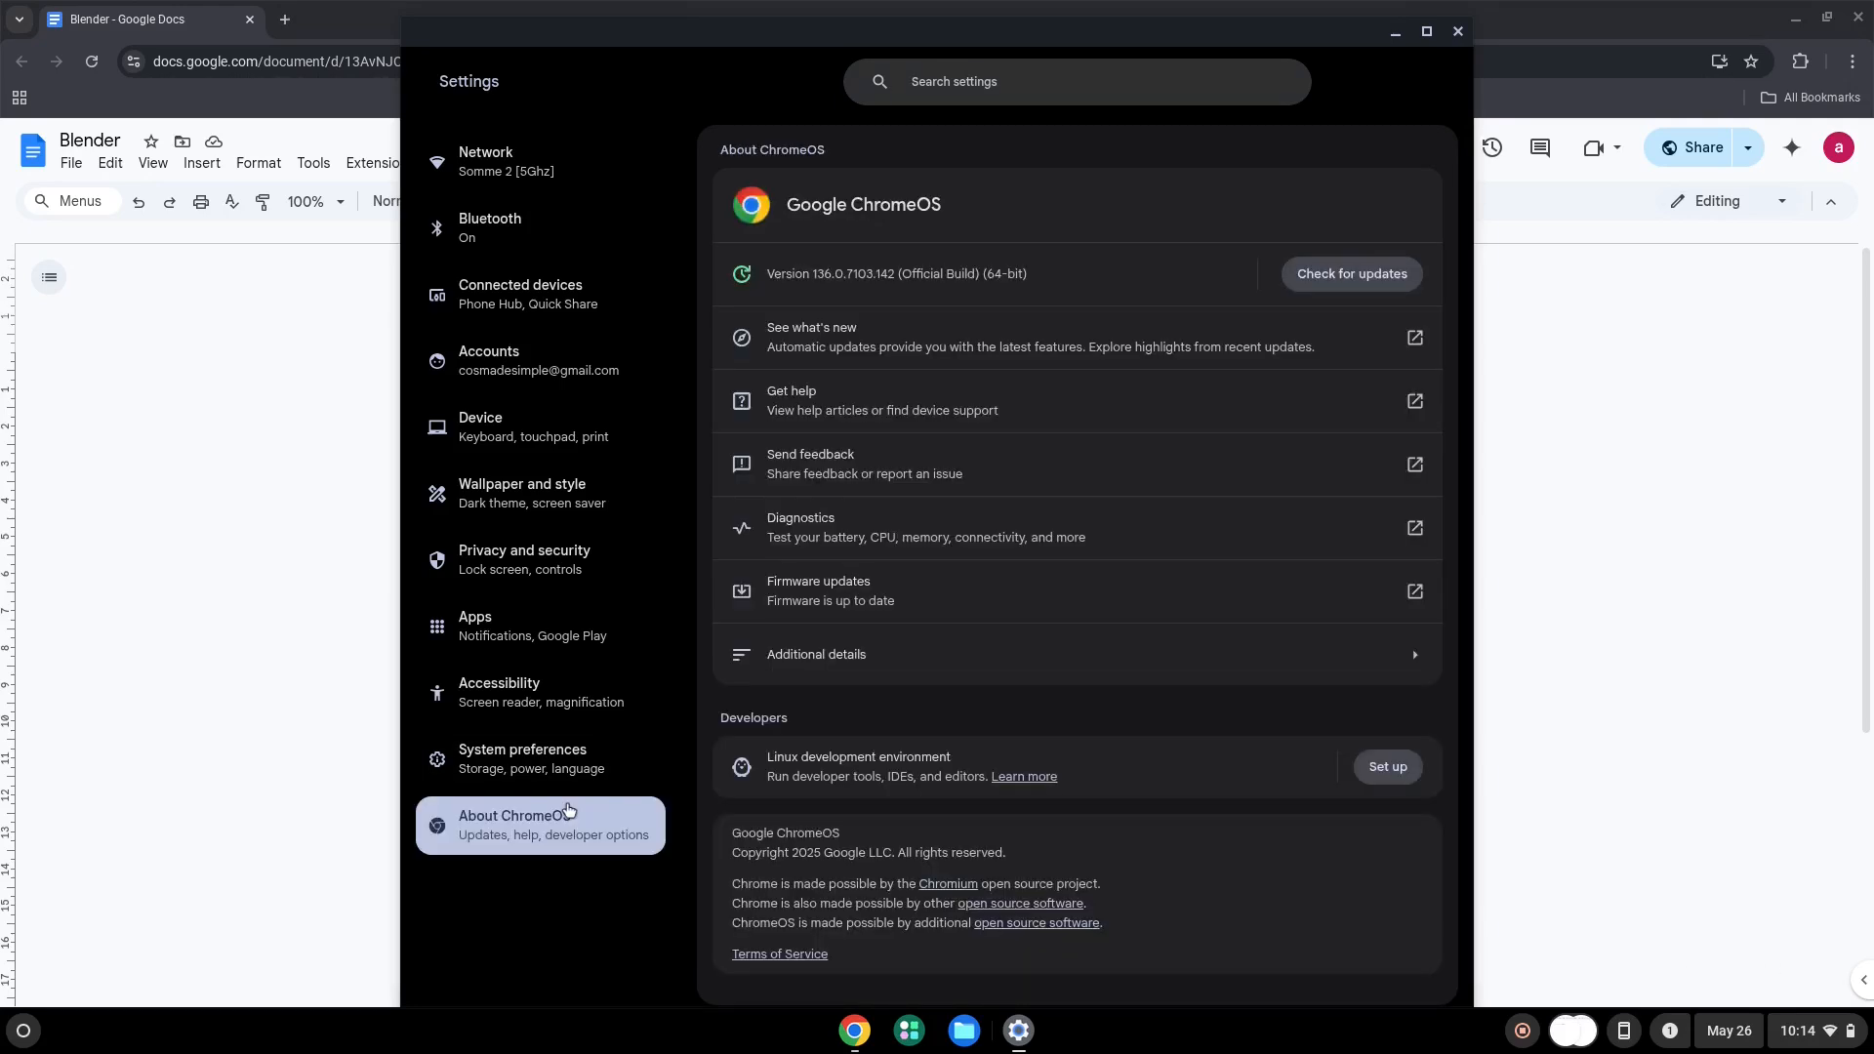
mouse_move(1222, 802)
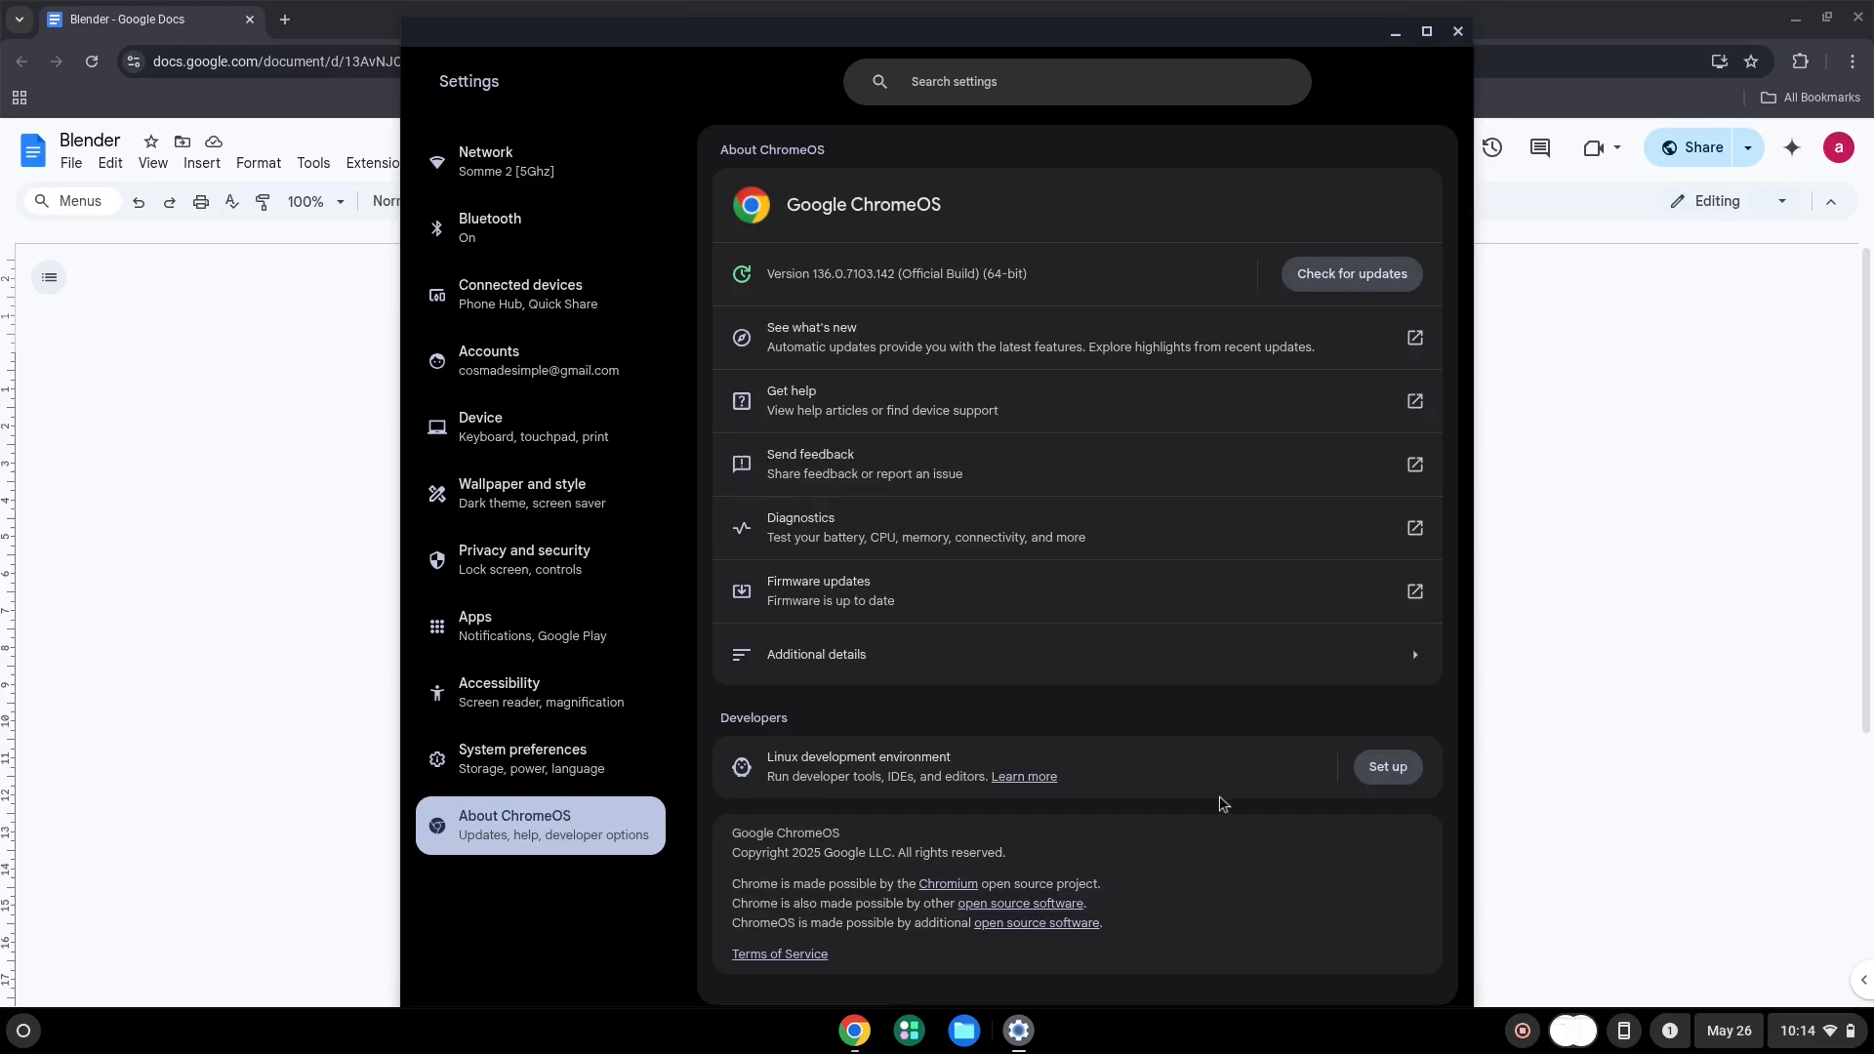
Set up and install the Linux development environment with the recommended disk size.
left_click(1386, 766)
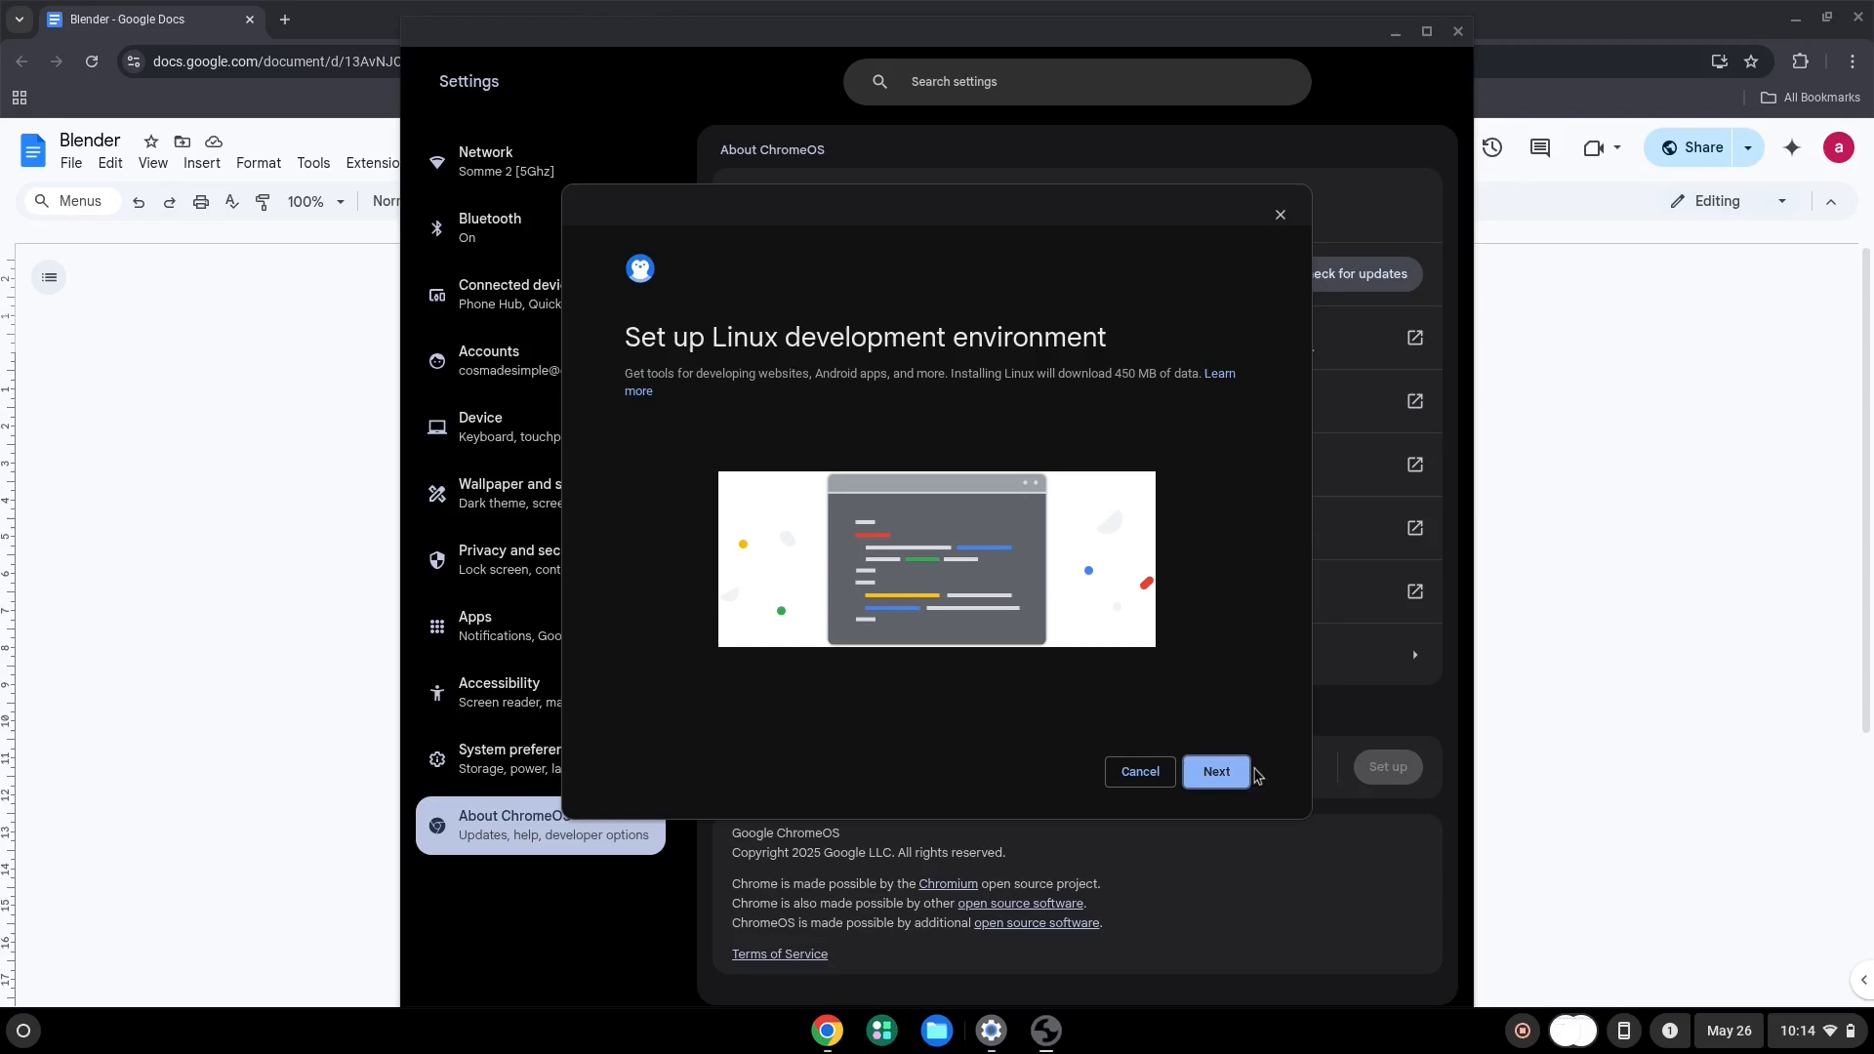
left_click(1214, 771)
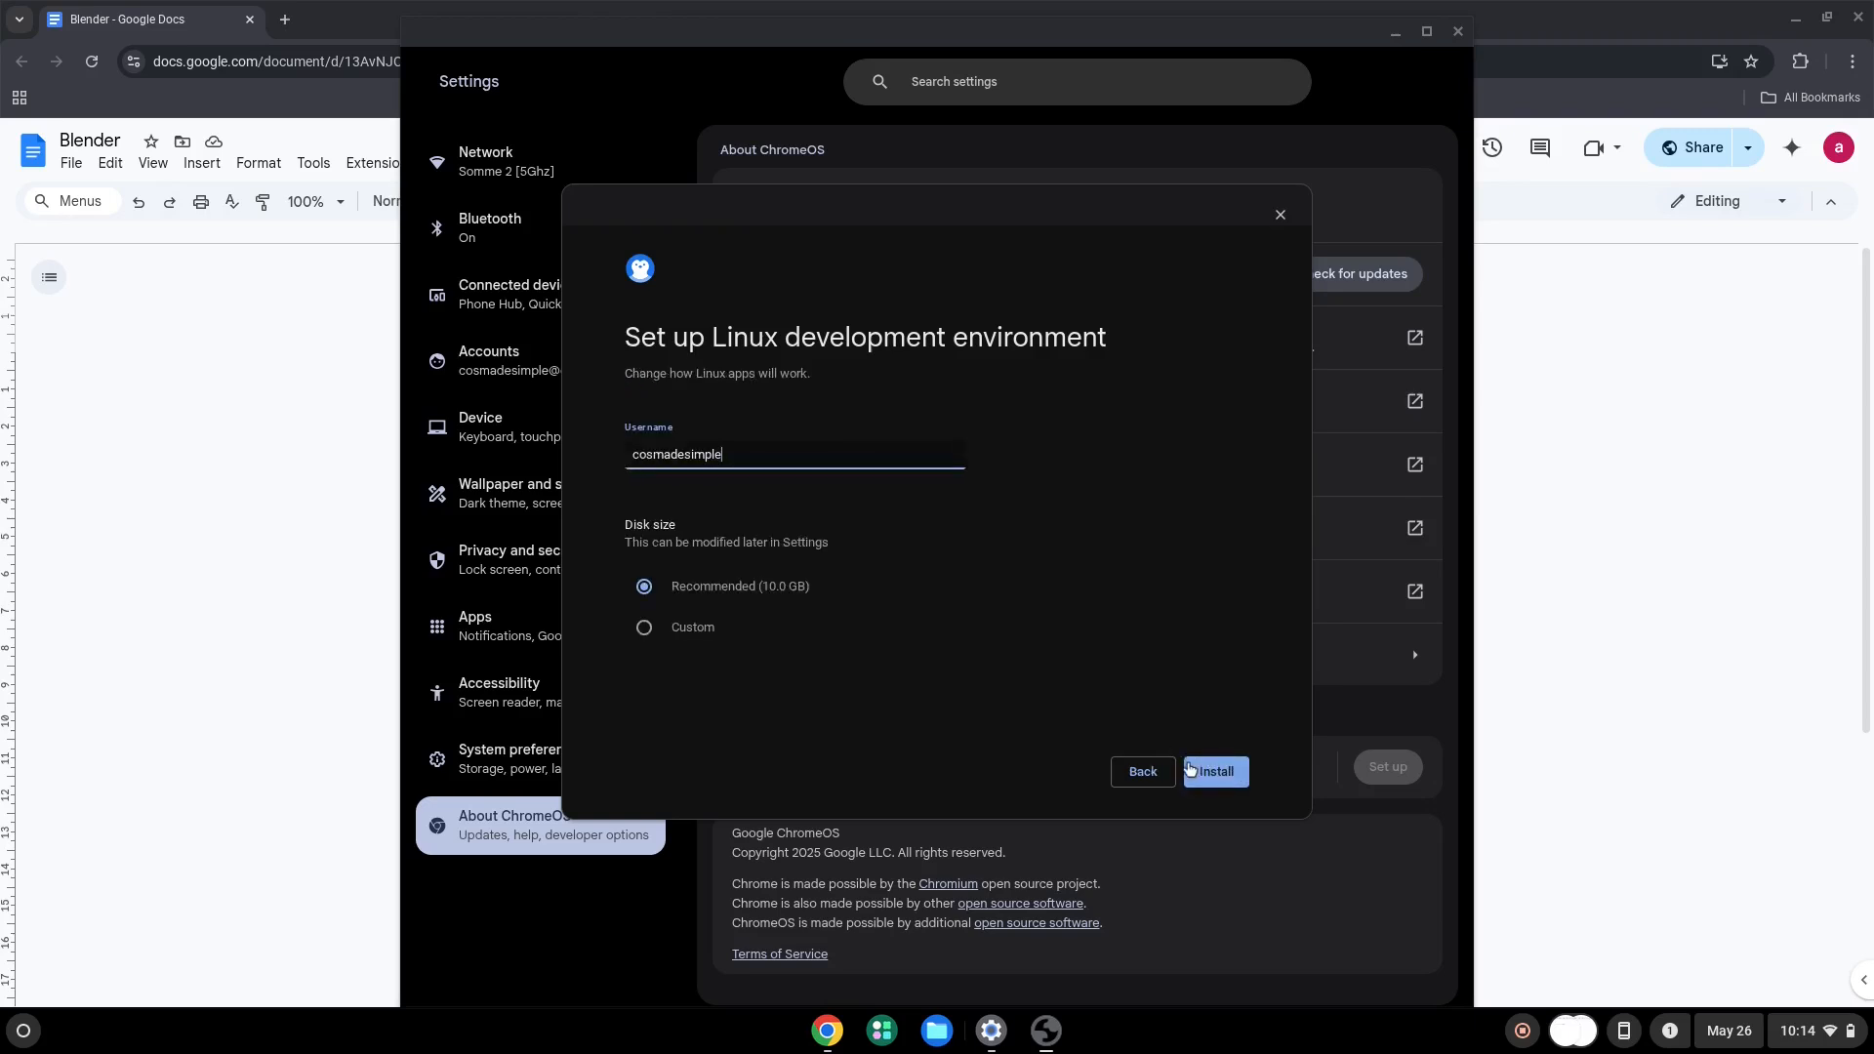
left_click(1211, 771)
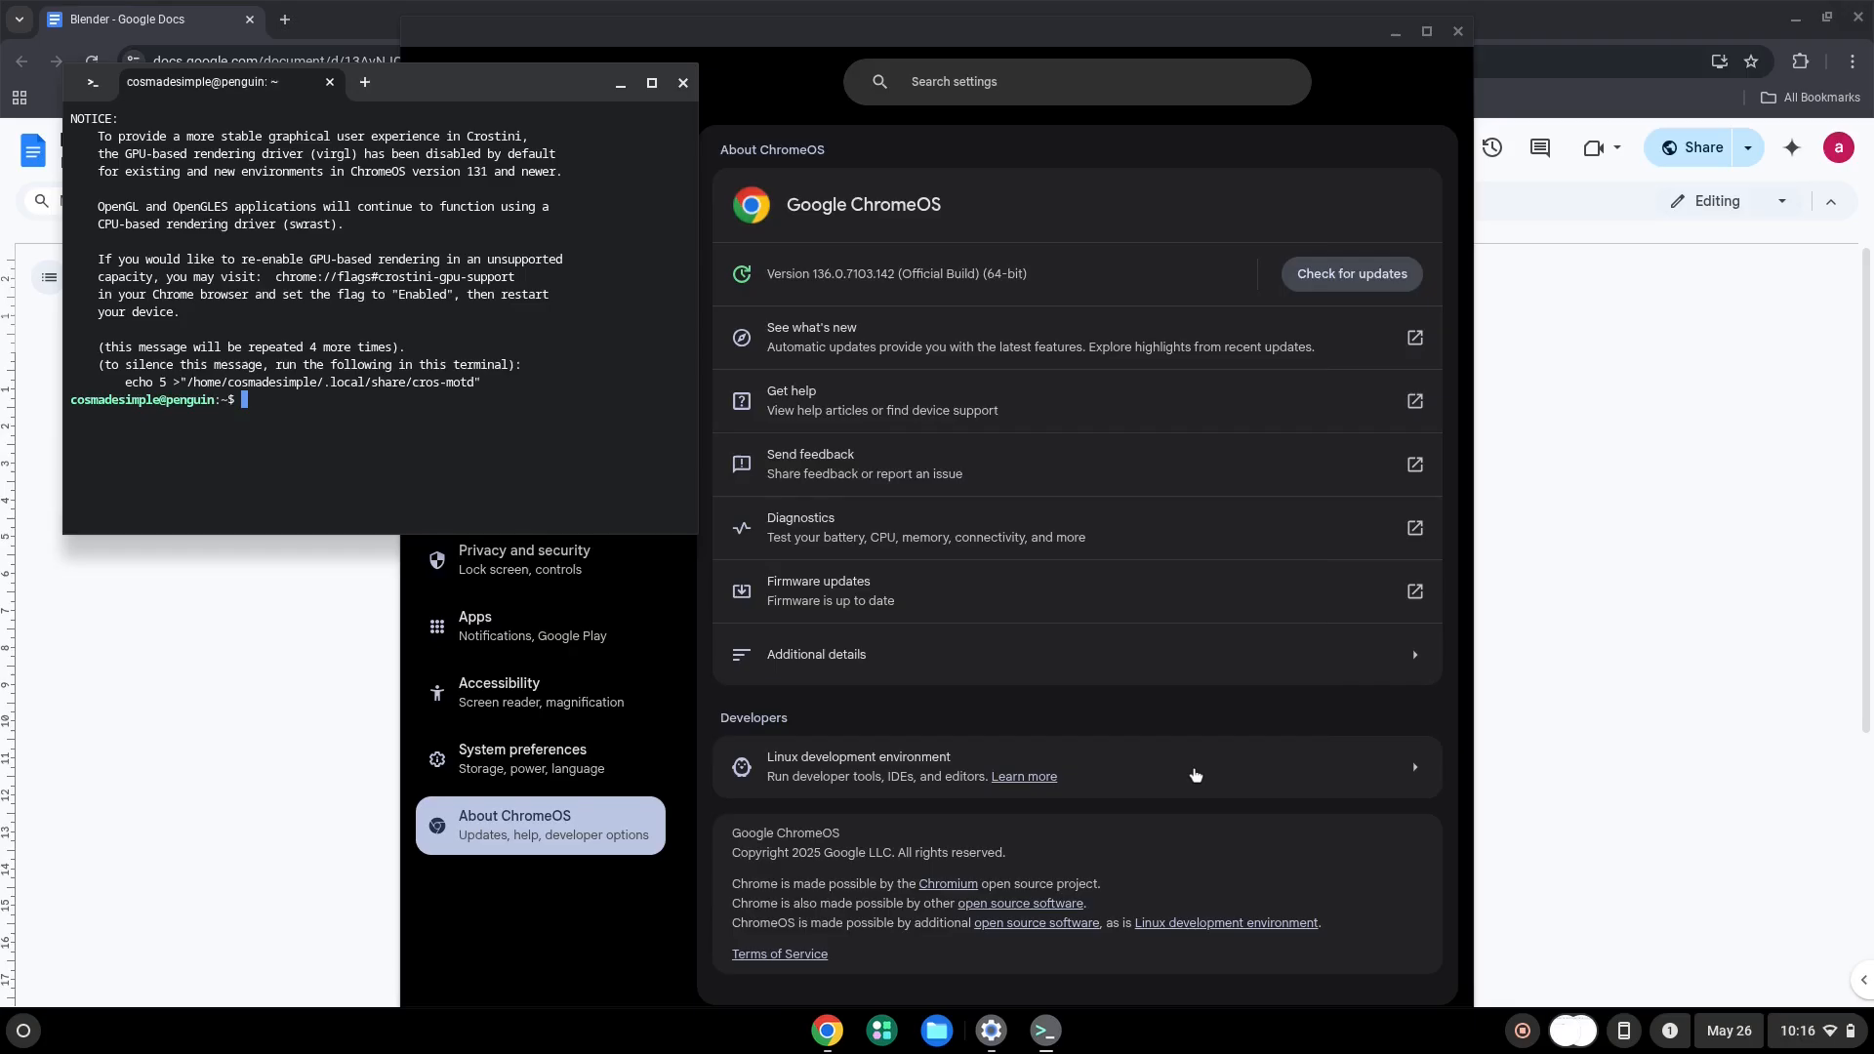
mouse_move(838, 303)
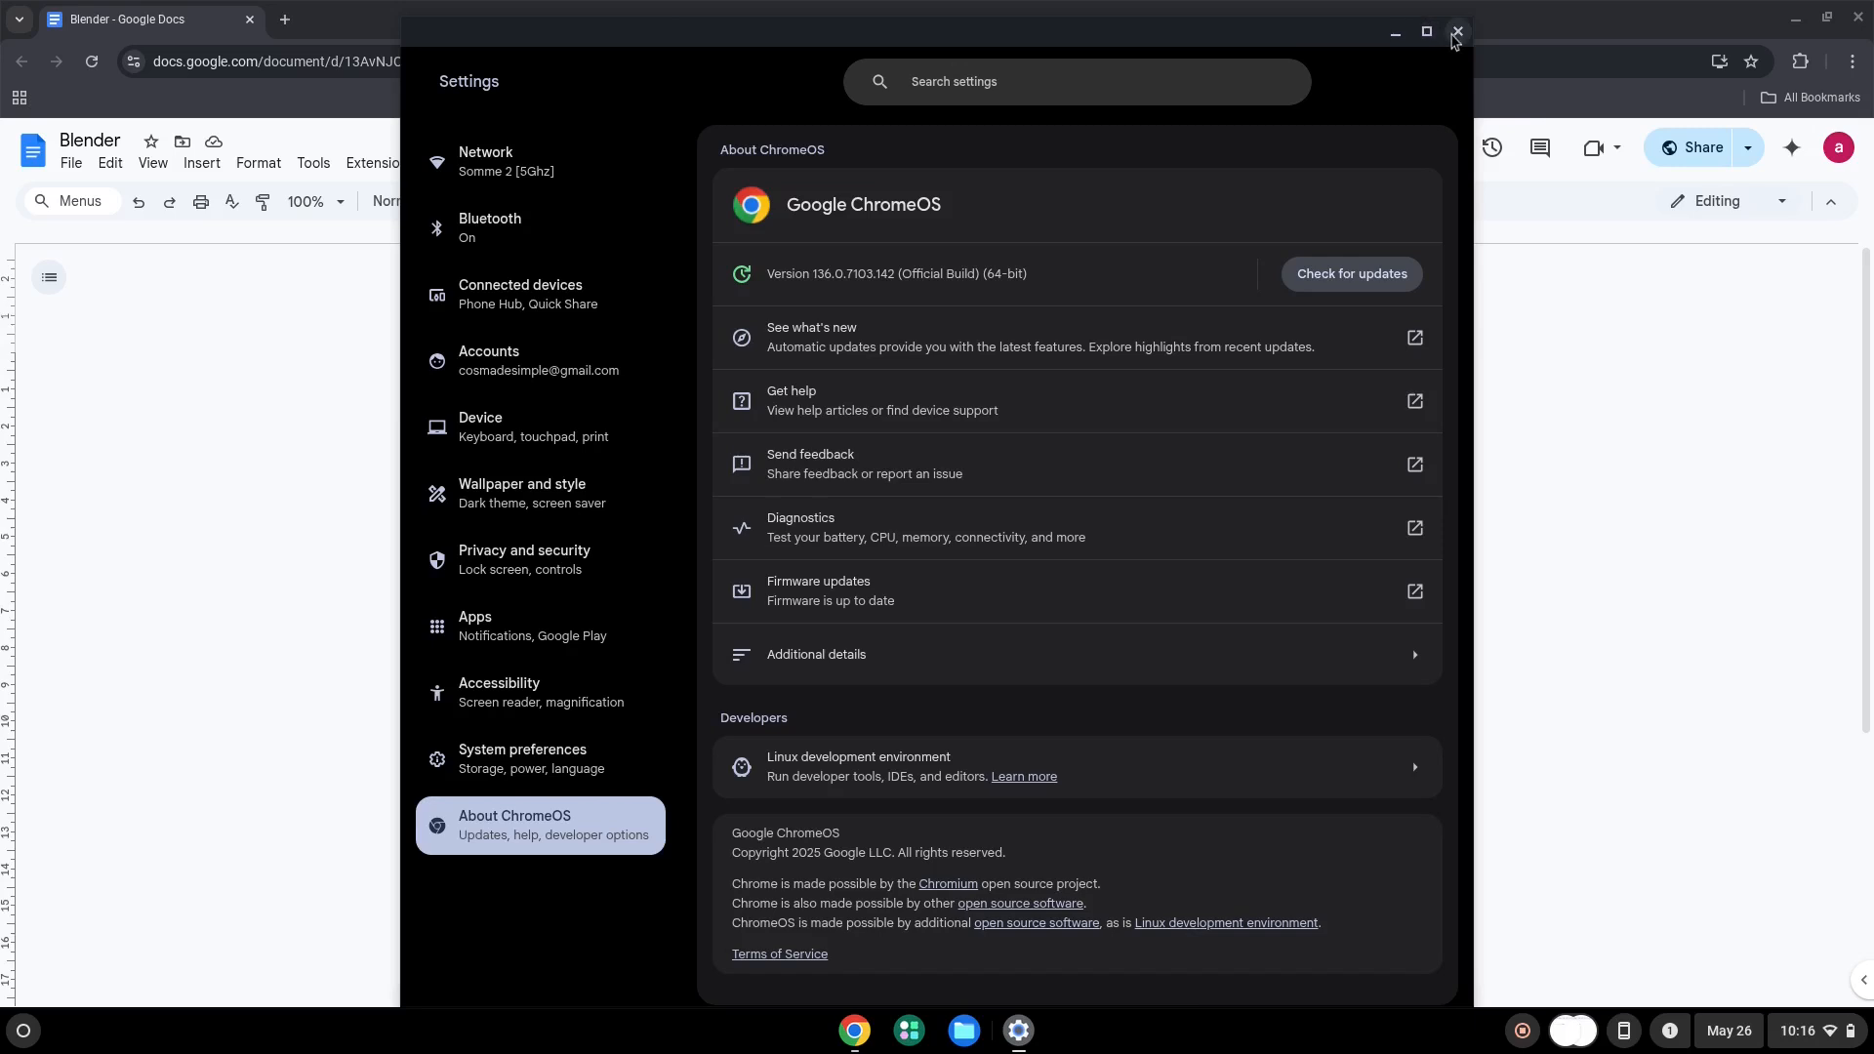
Close Settings, select the Blender install command in the Doc, and show the app launcher.
left_click(1456, 33)
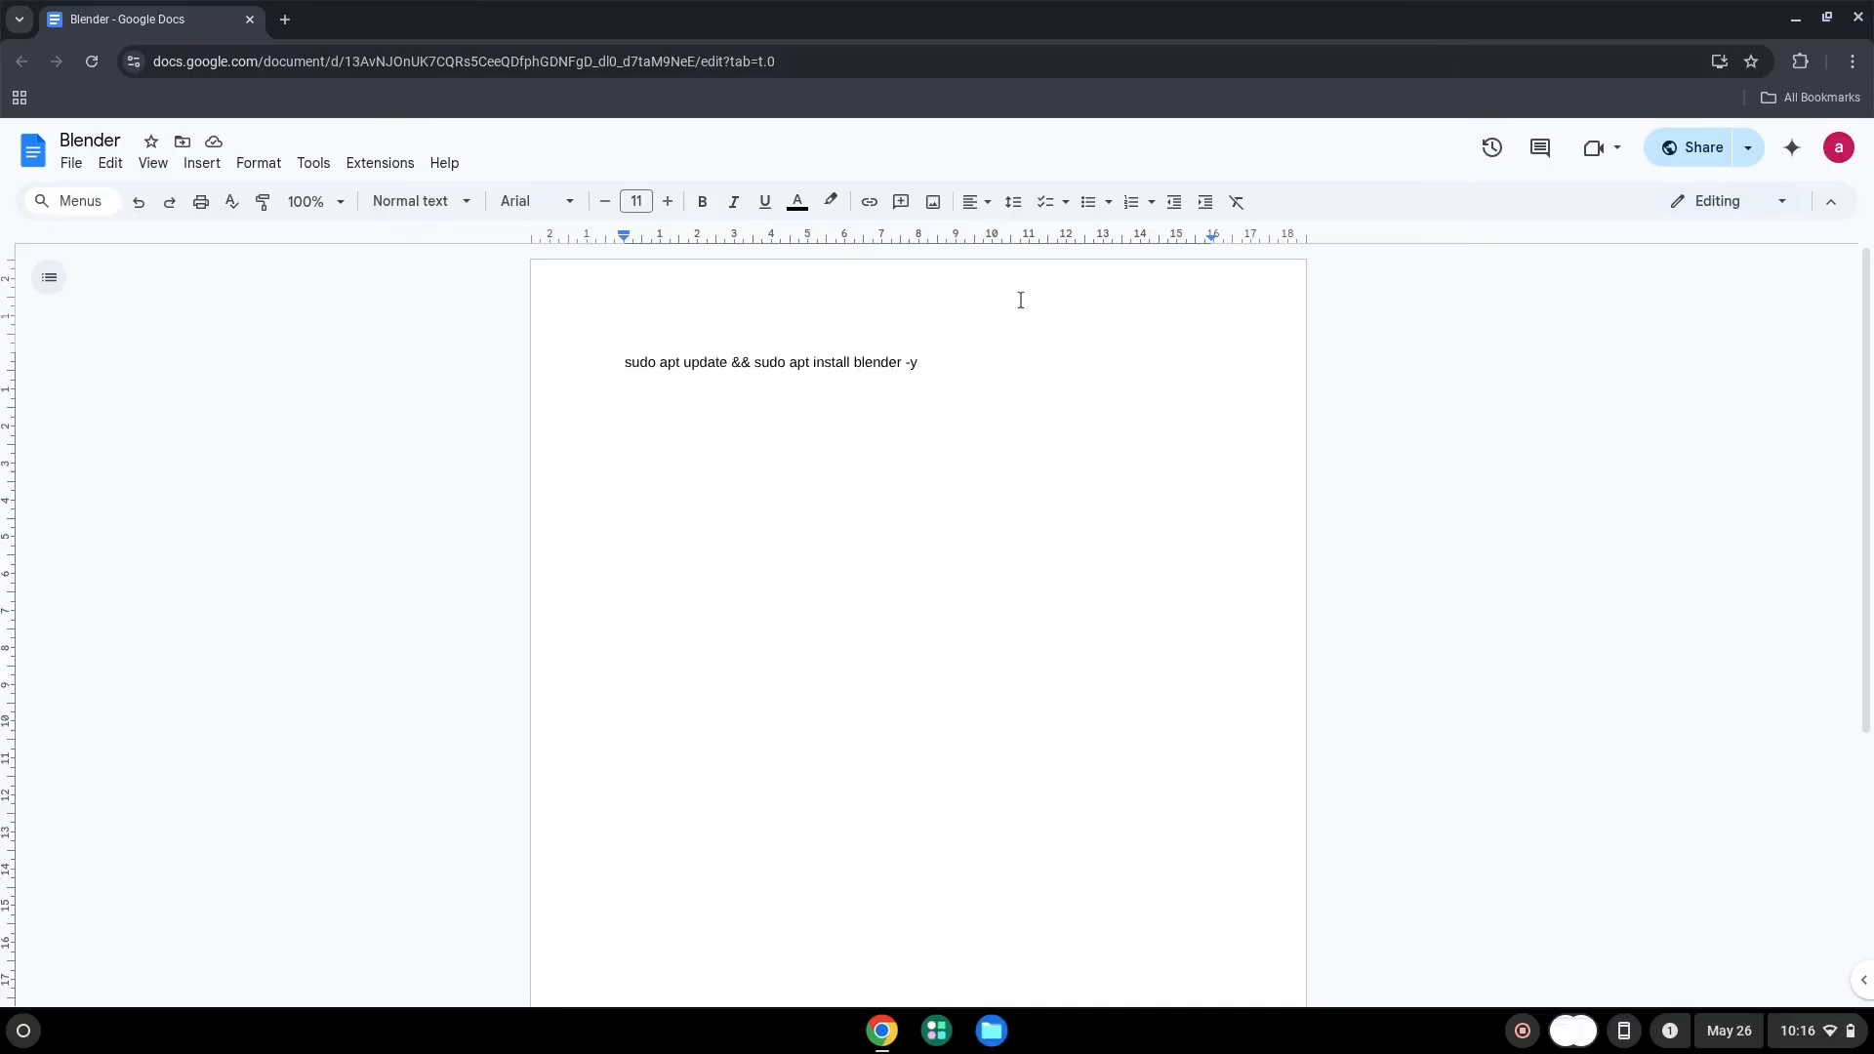
triple_click(771, 363)
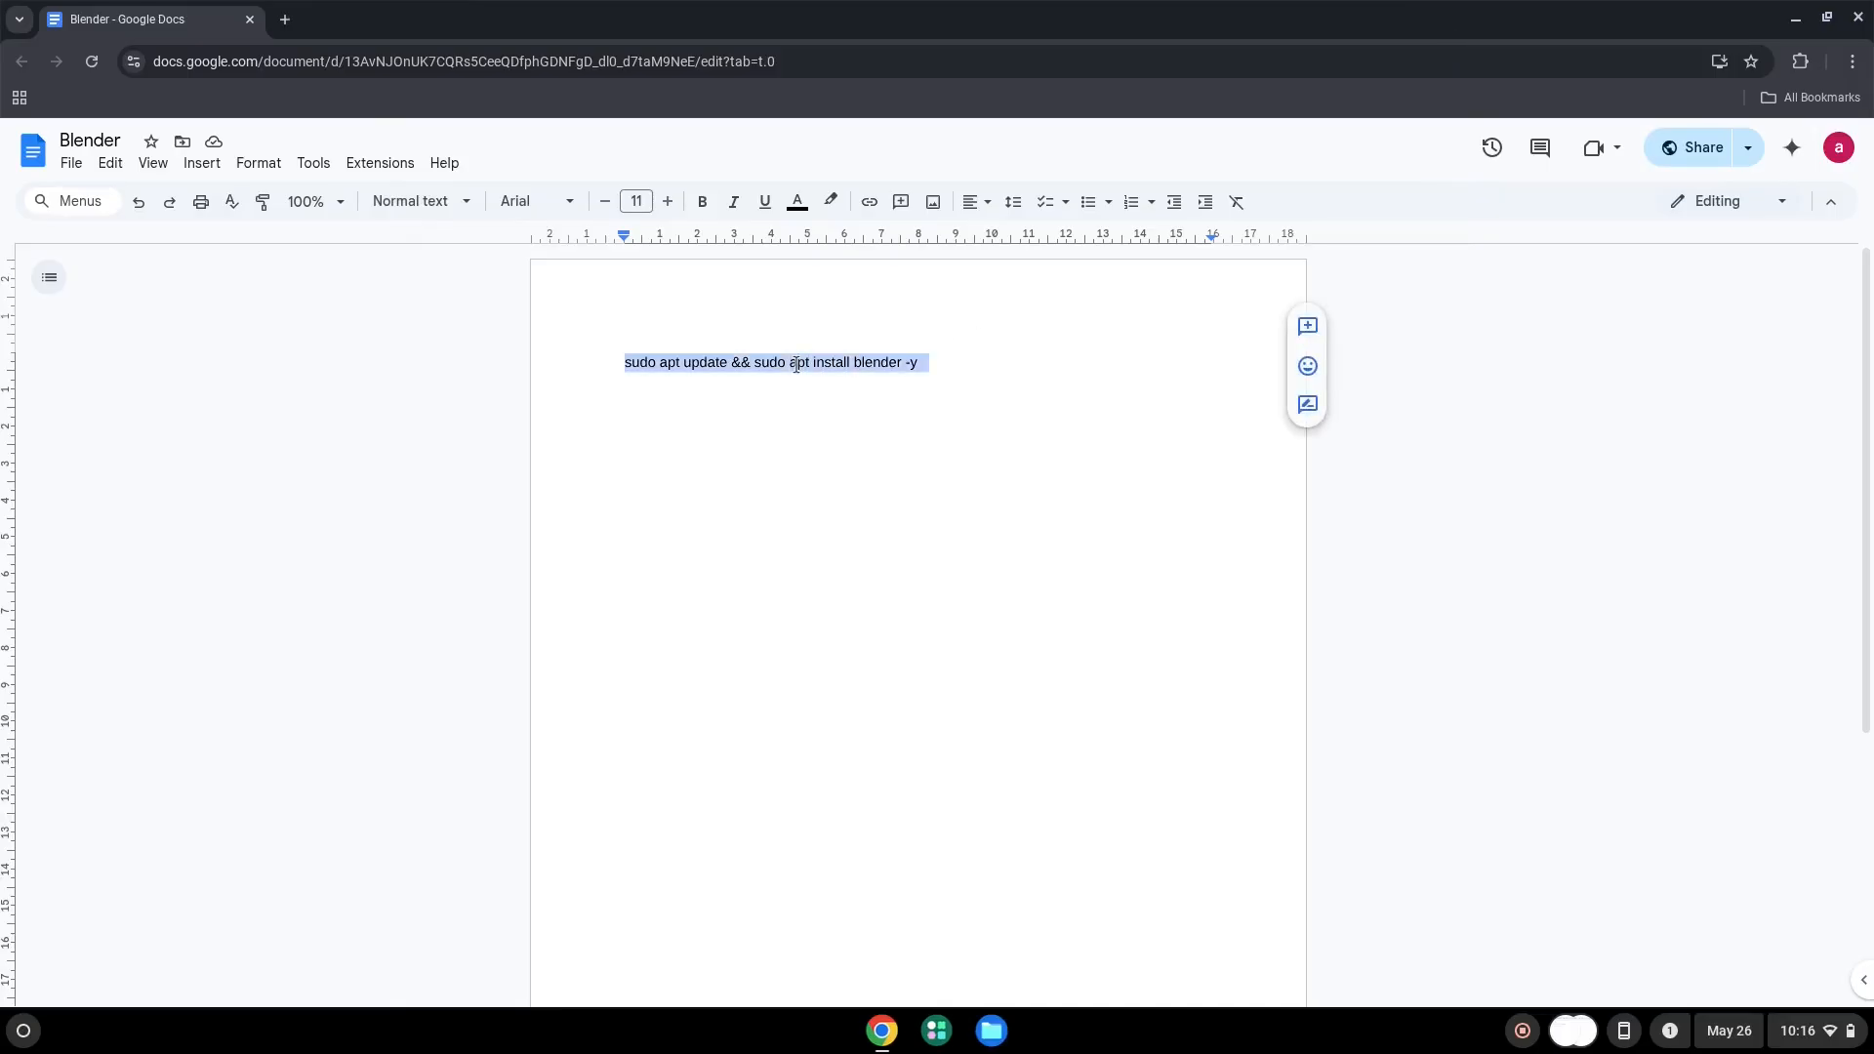
mouse_move(847, 428)
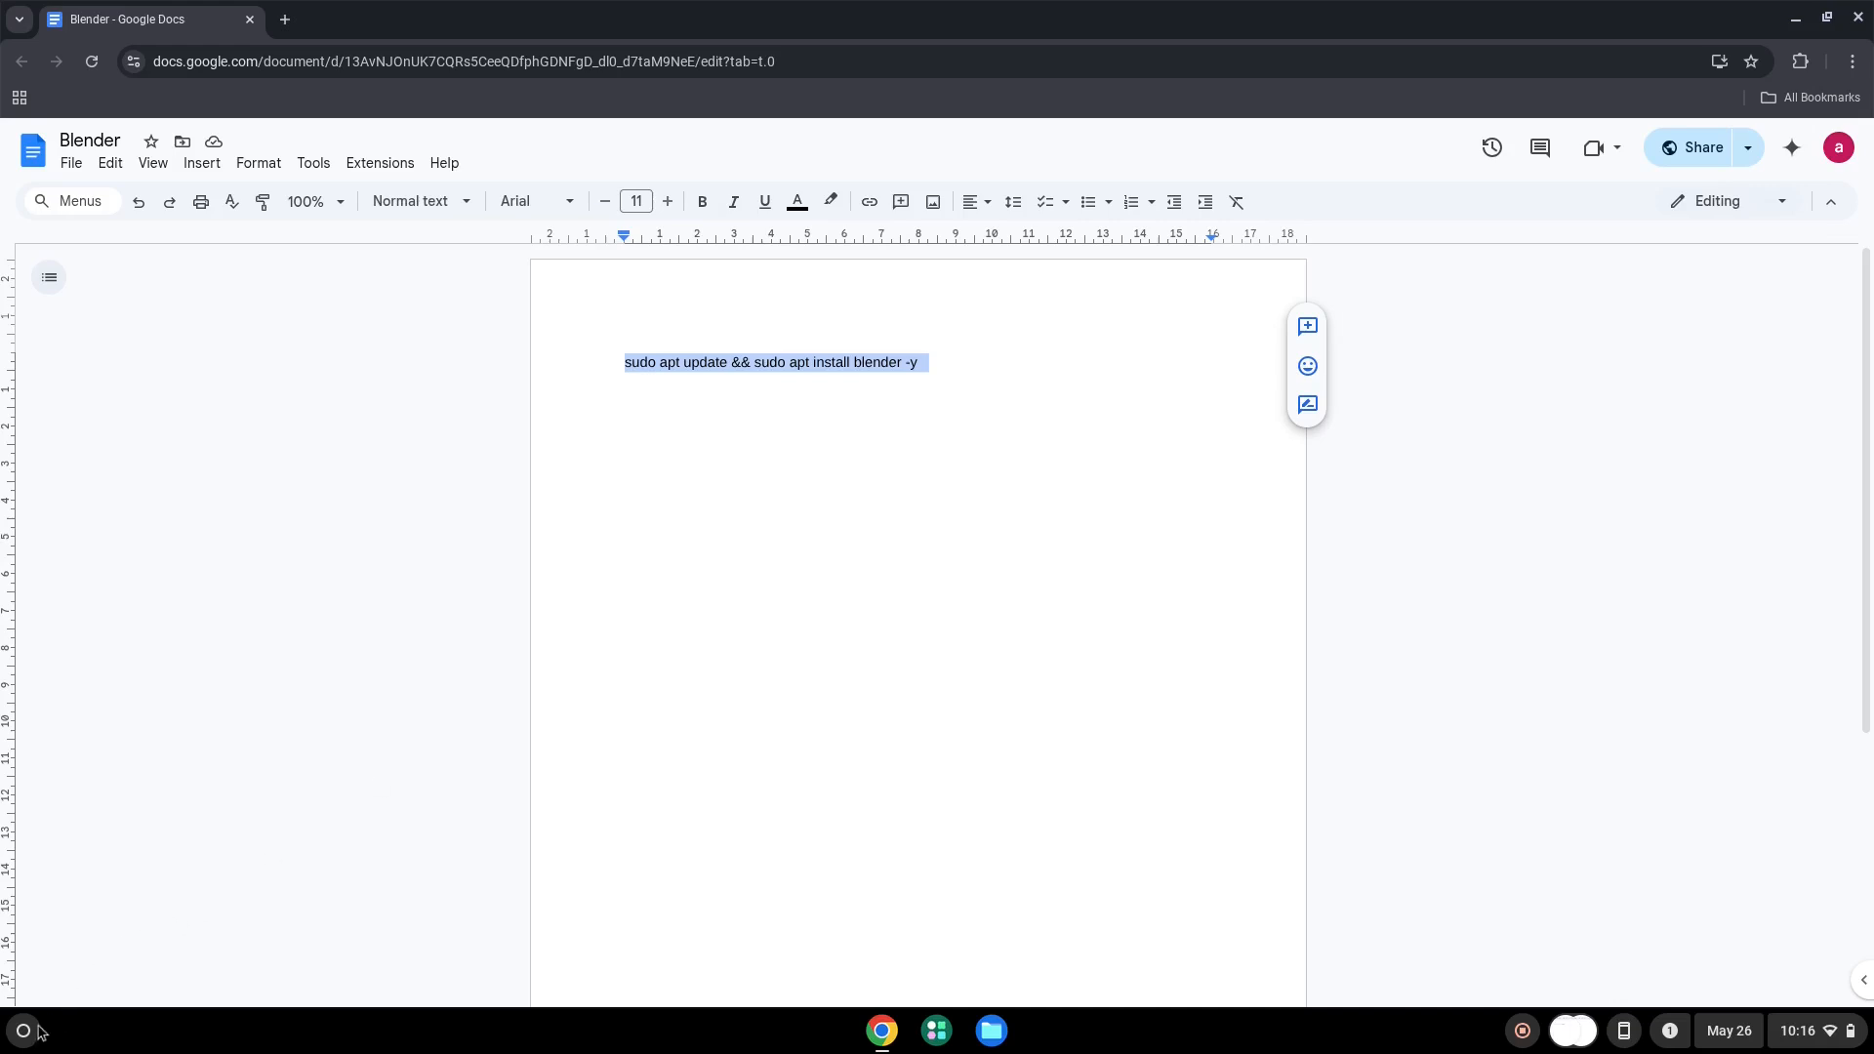
left_click(23, 1031)
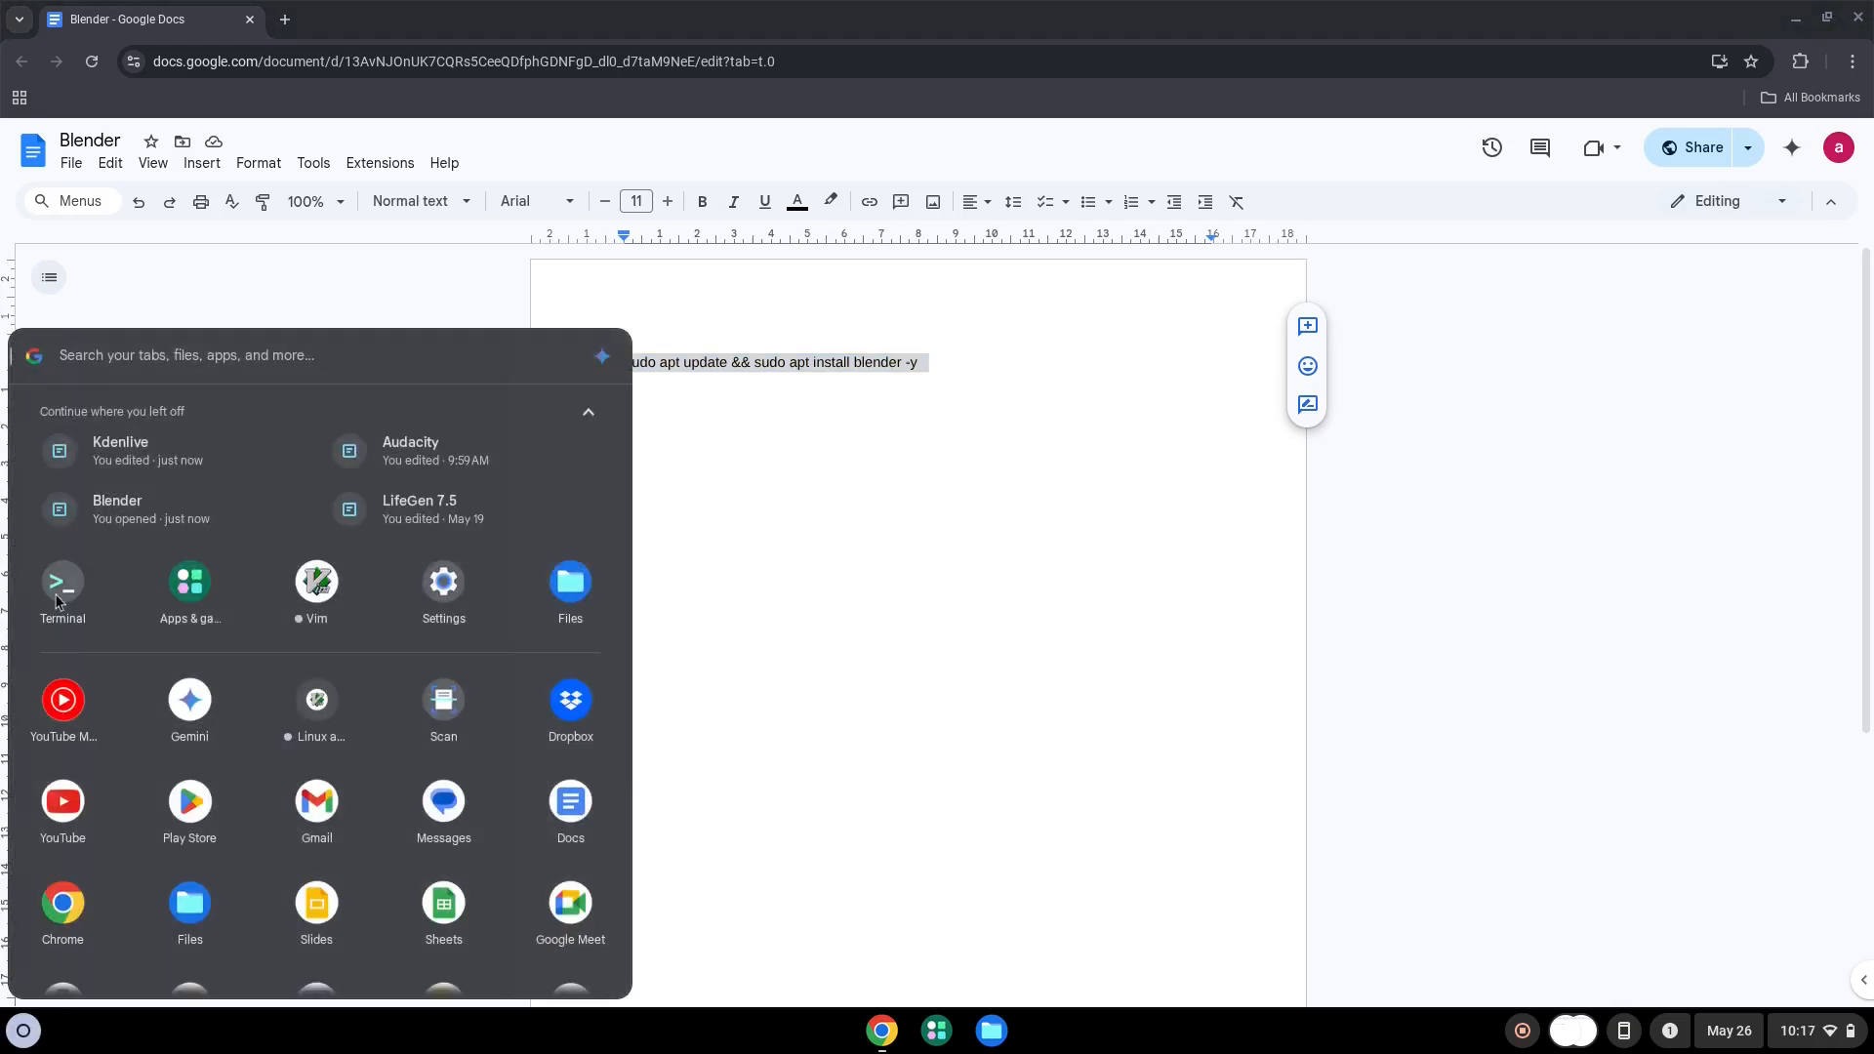
Run 'sudo apt update && sudo apt install blender -y' in the penguin Linux shell.
left_click(62, 590)
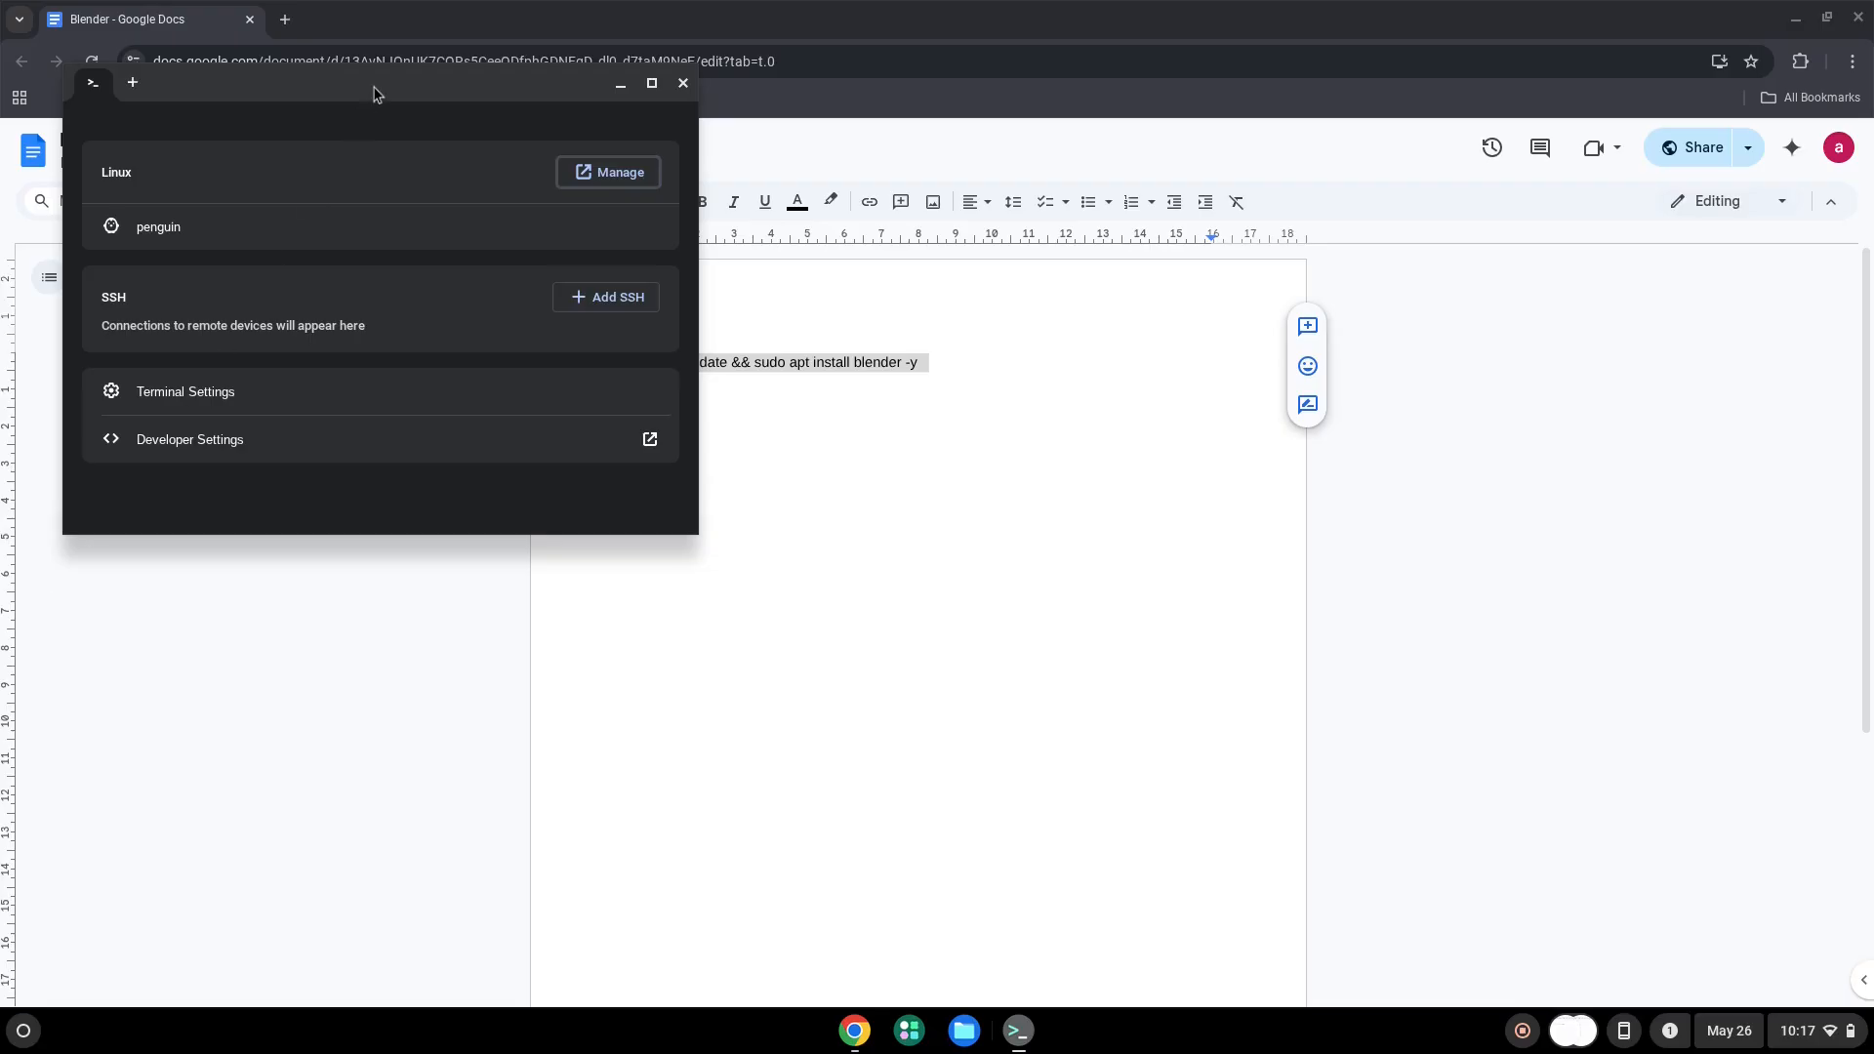
left_click(652, 82)
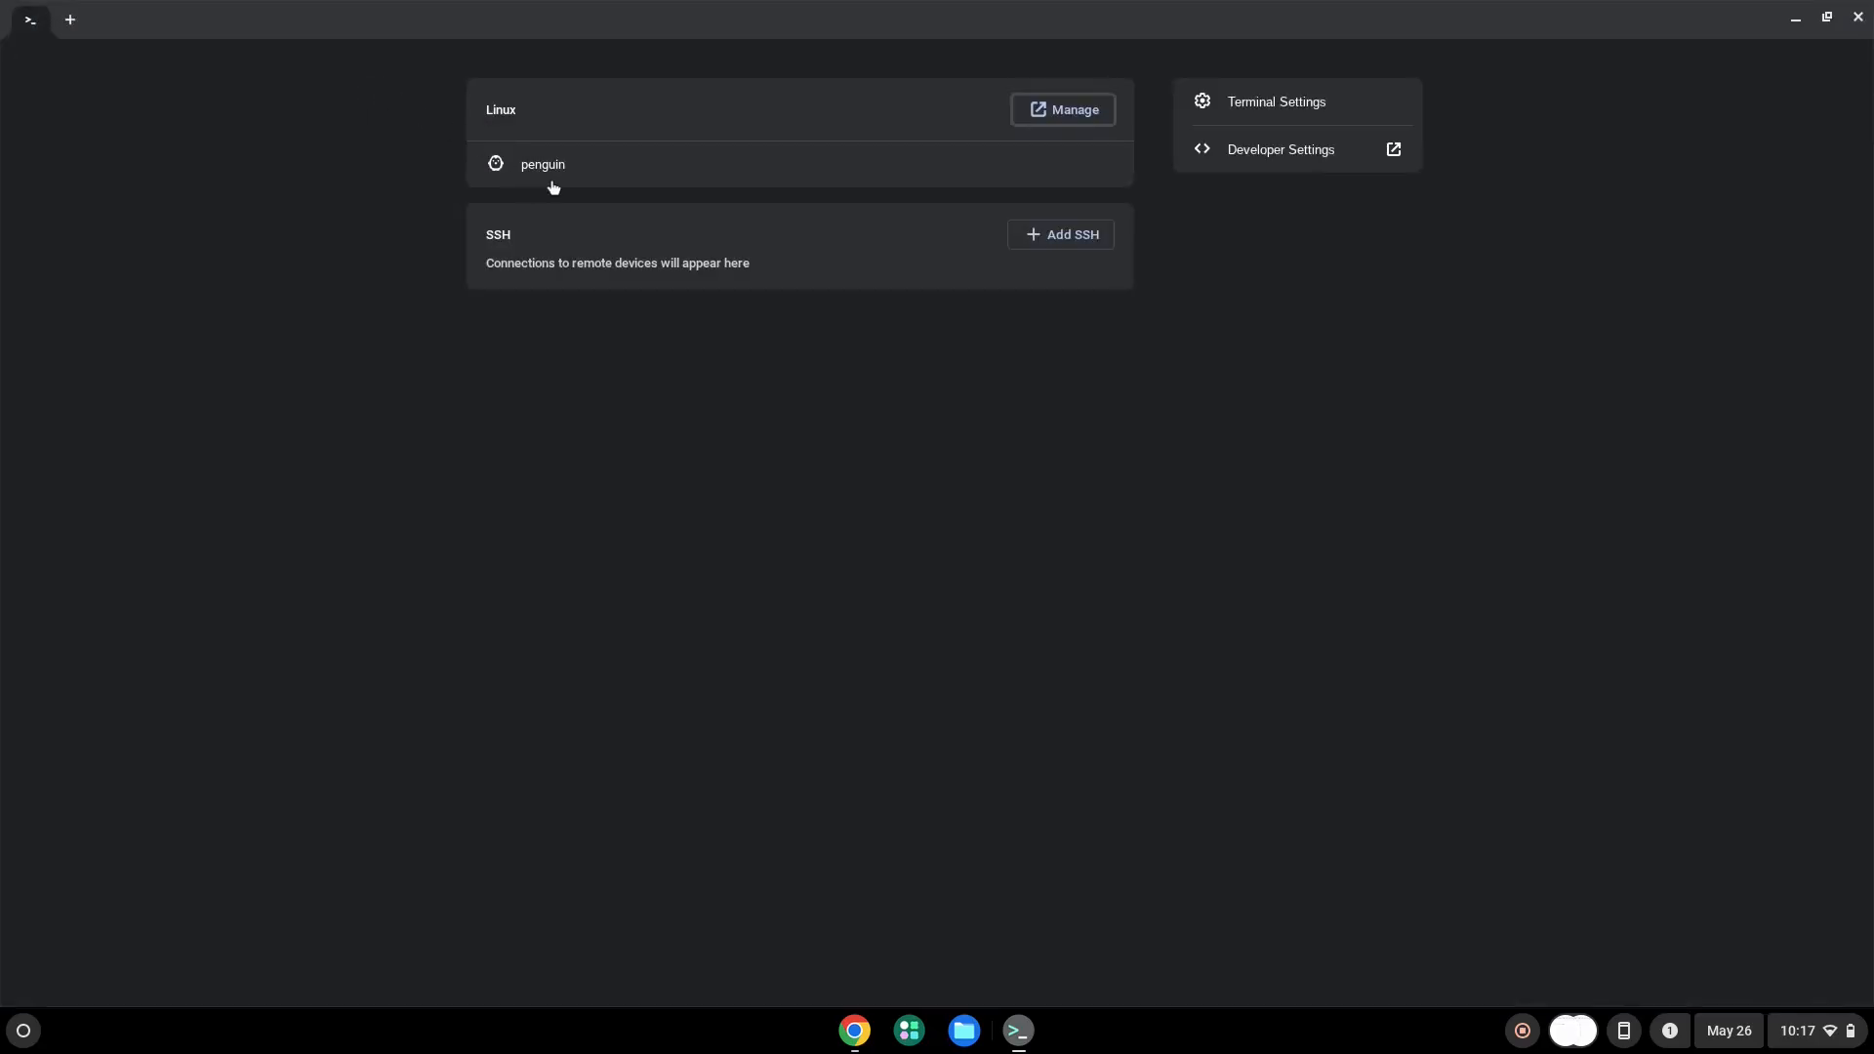
left_click(543, 164)
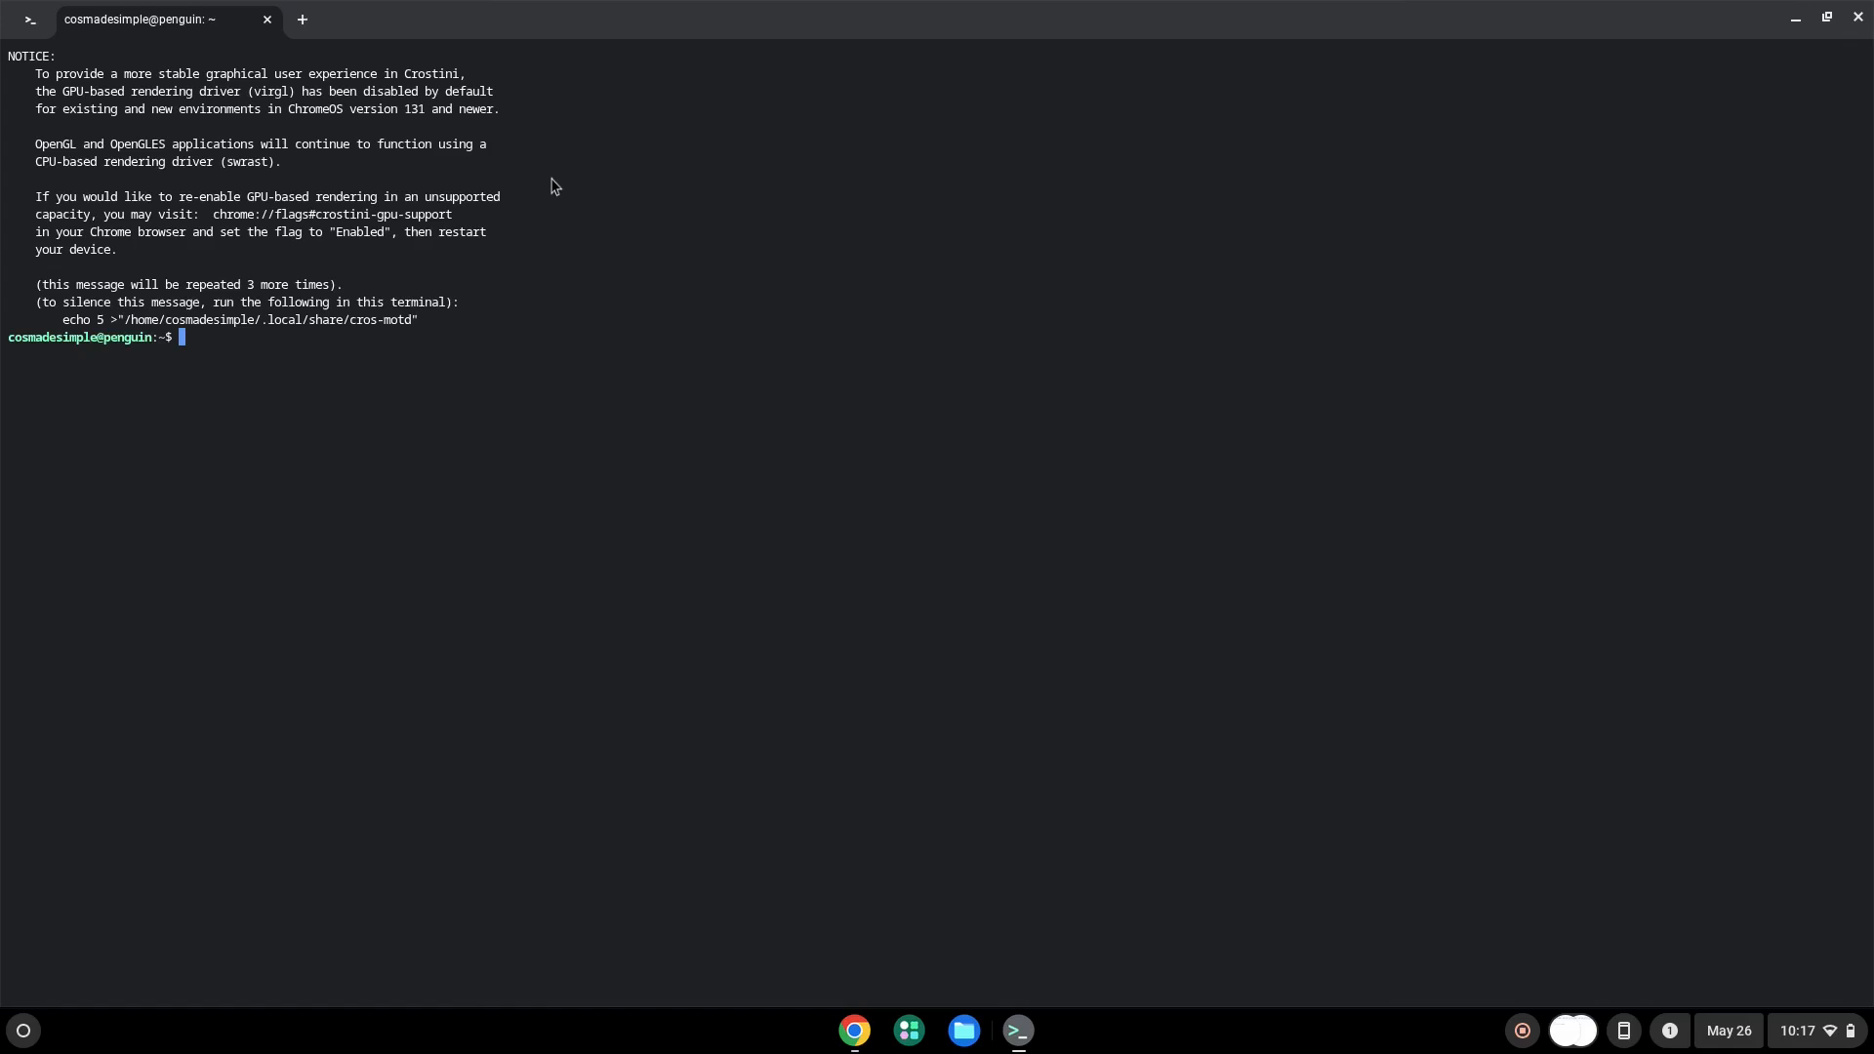
type("sudo apt update && sudo apt install blender -y")
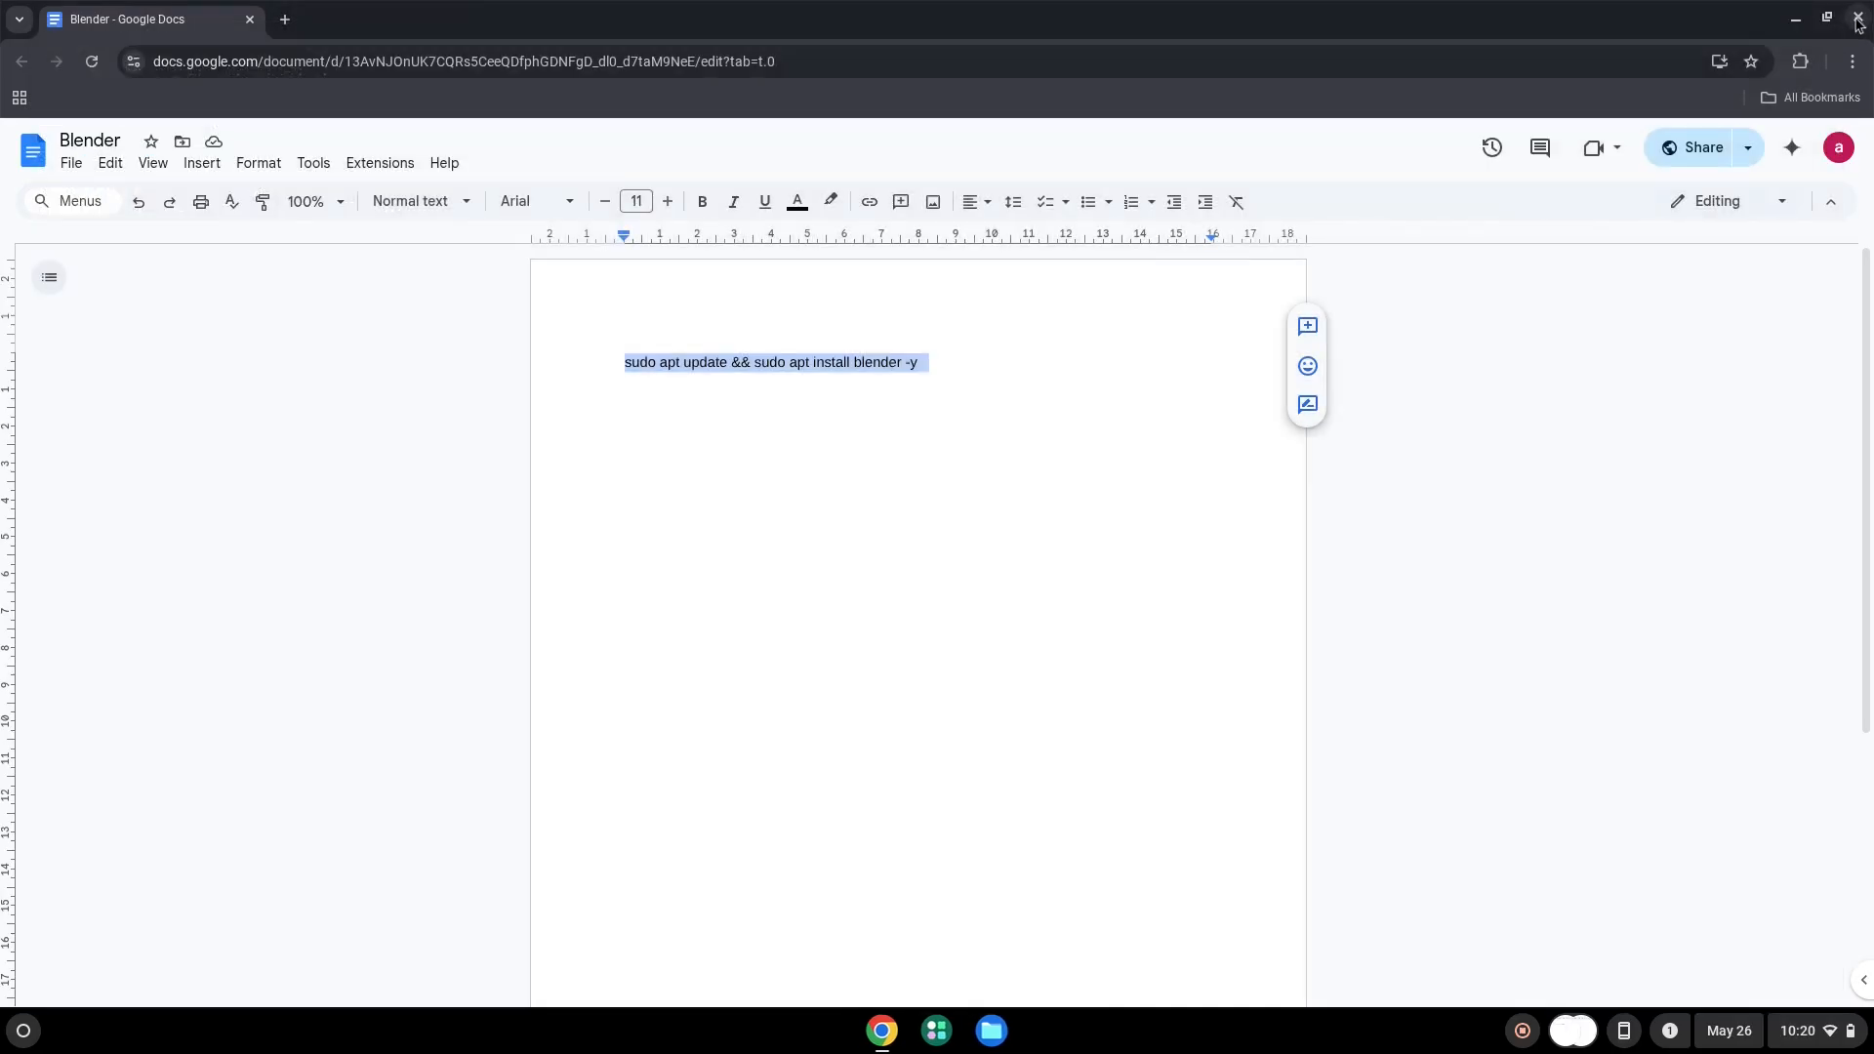
mouse_move(1796, 22)
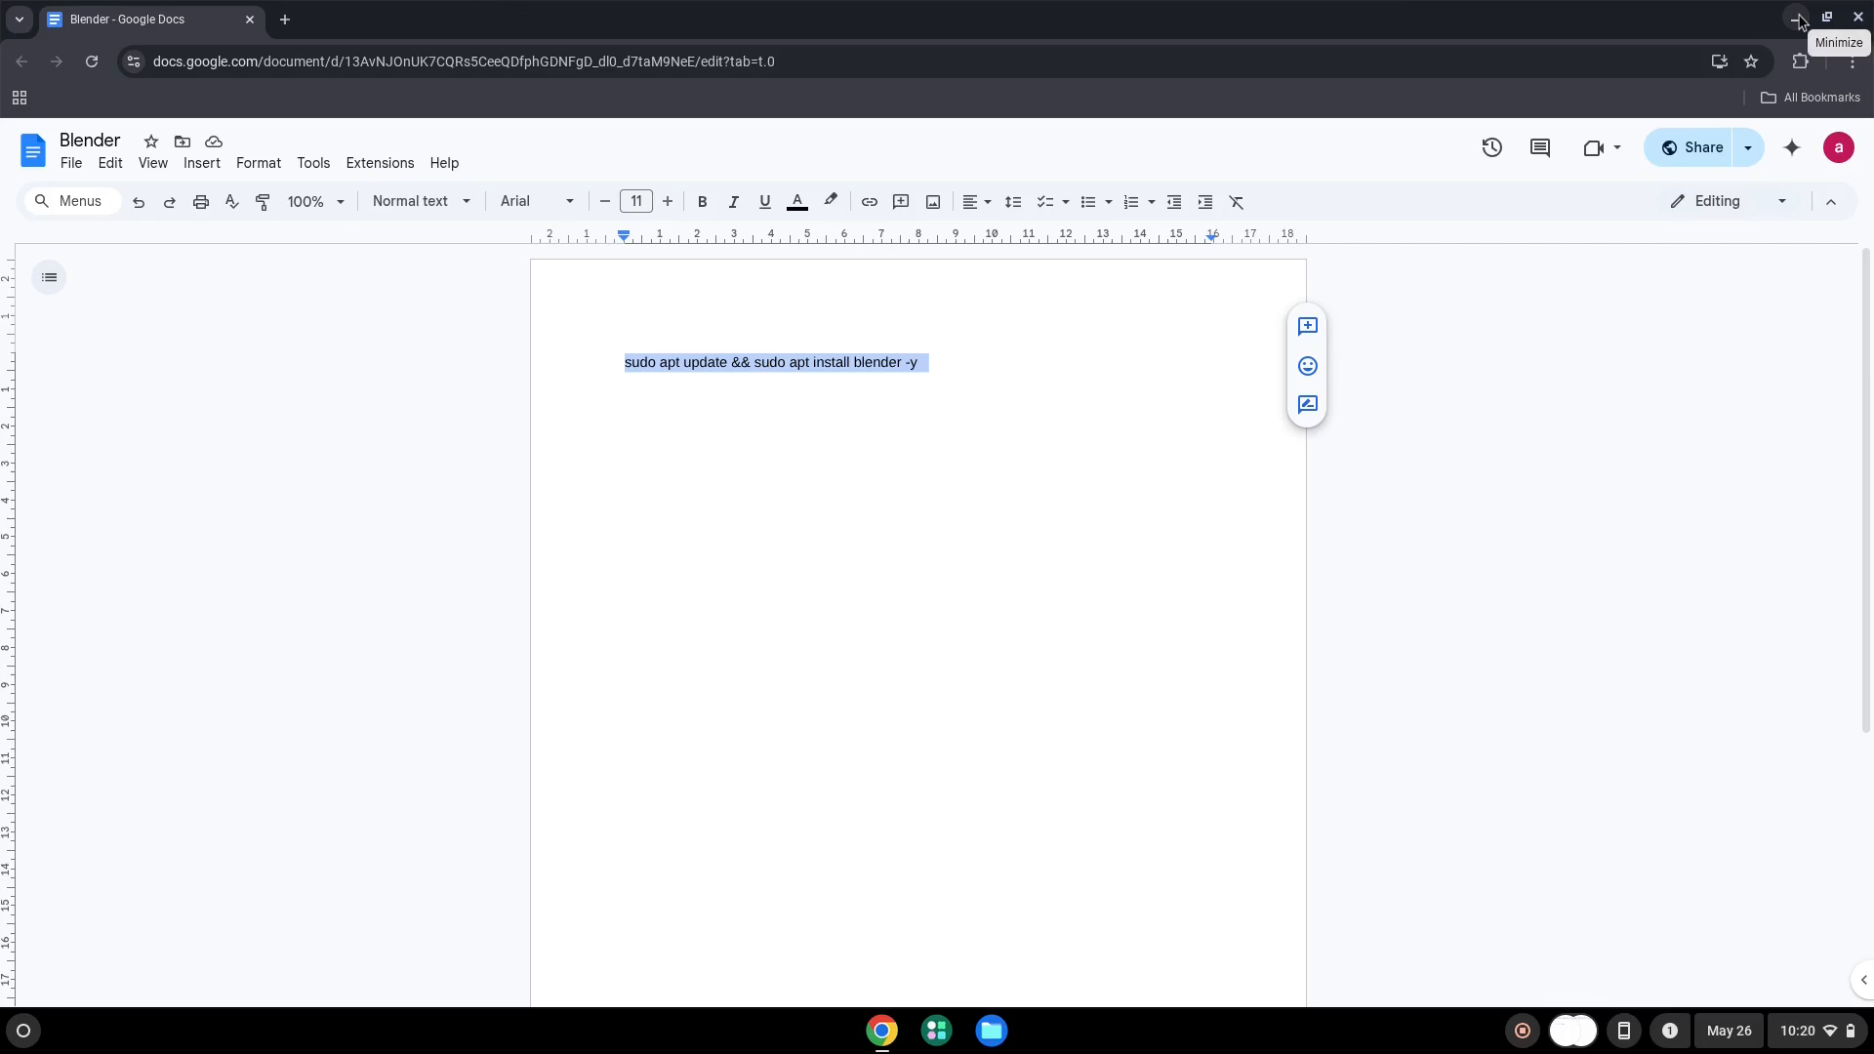
Minimize the browser and launch the newly installed Blender from the launcher.
left_click(1798, 18)
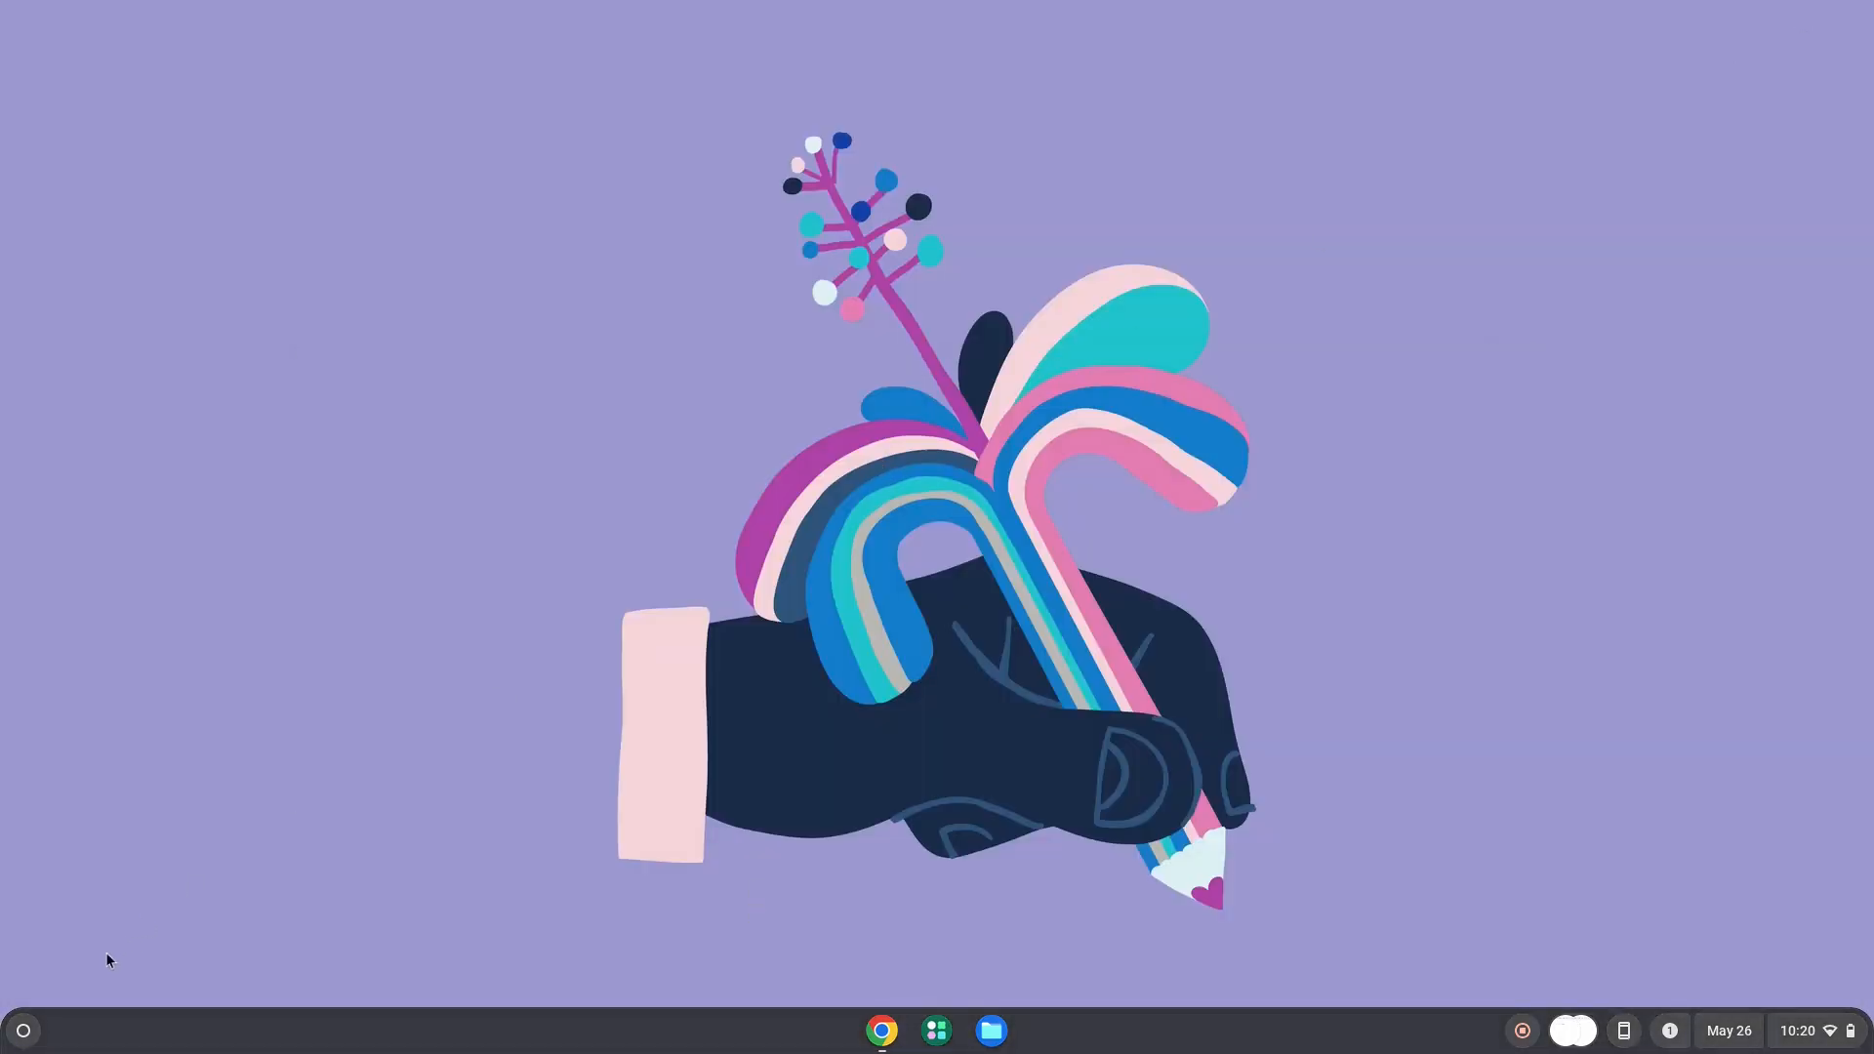
mouse_move(21, 1031)
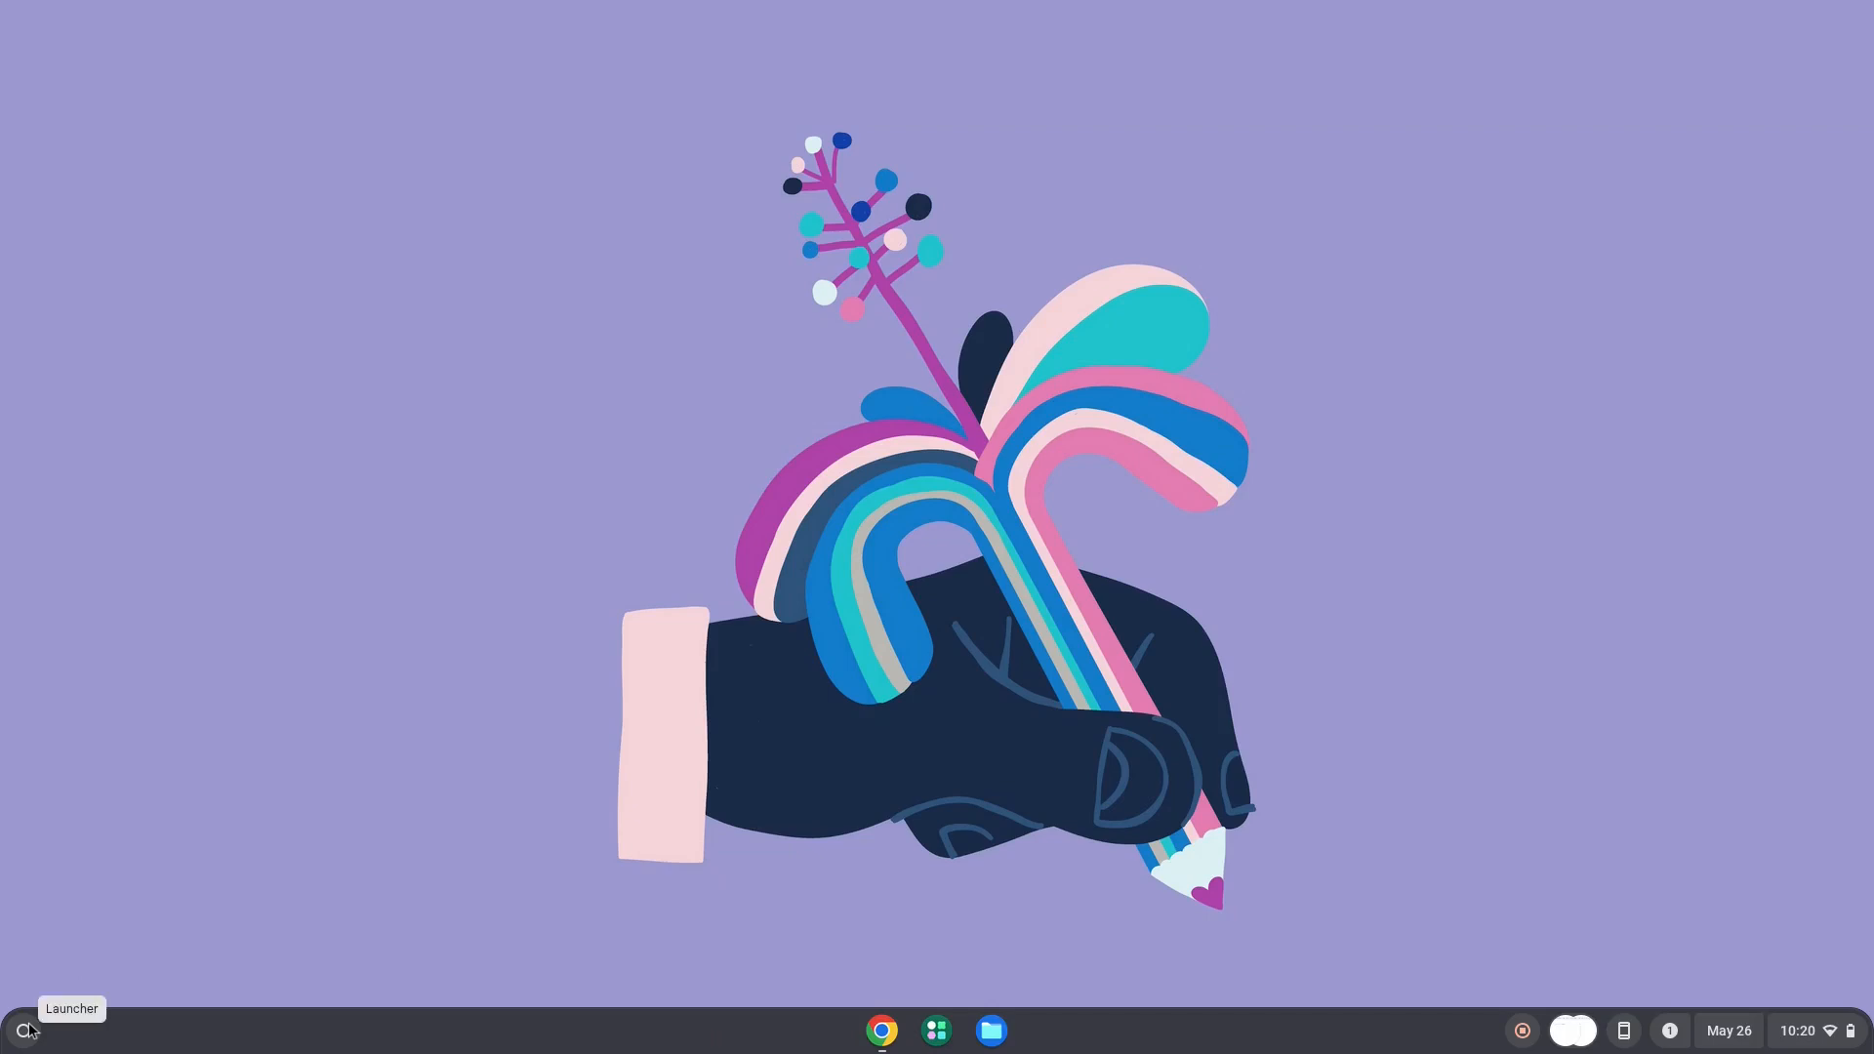
left_click(17, 1030)
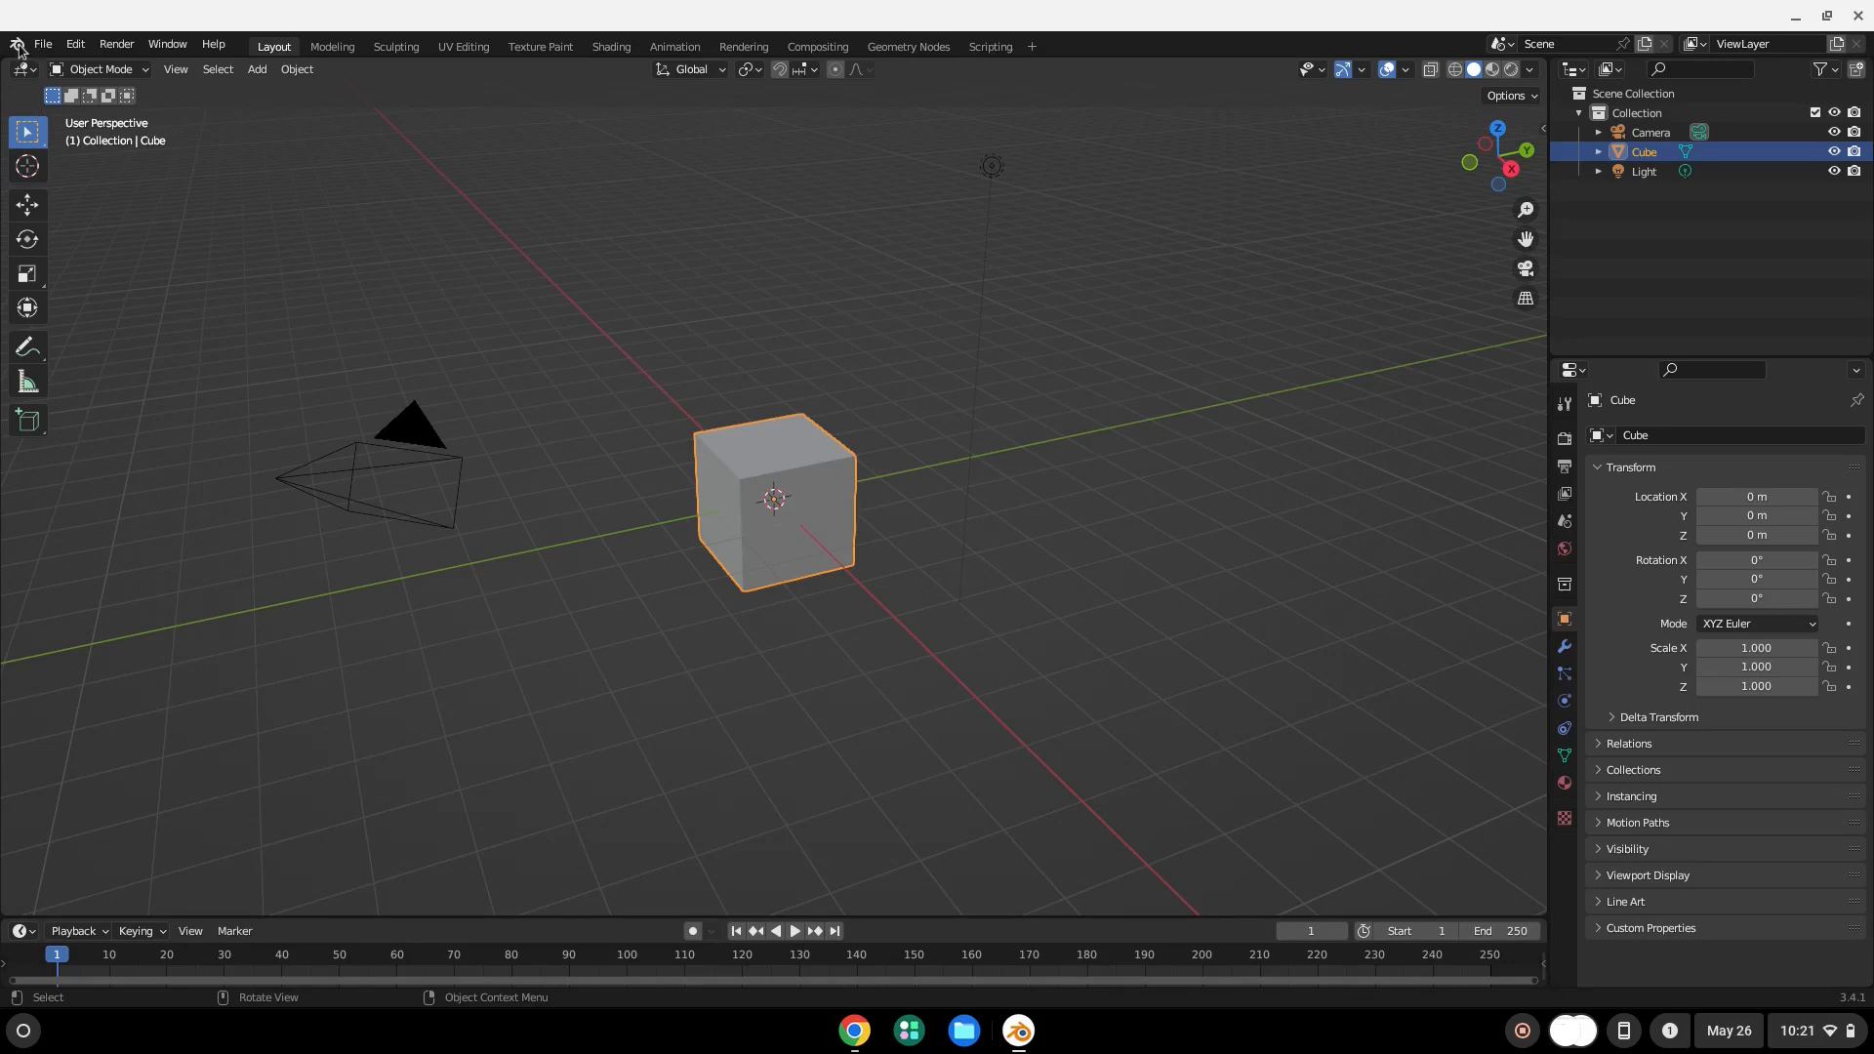
Show the About Blender window confirming version 3.4.1 from the logo menu.
left_click(18, 45)
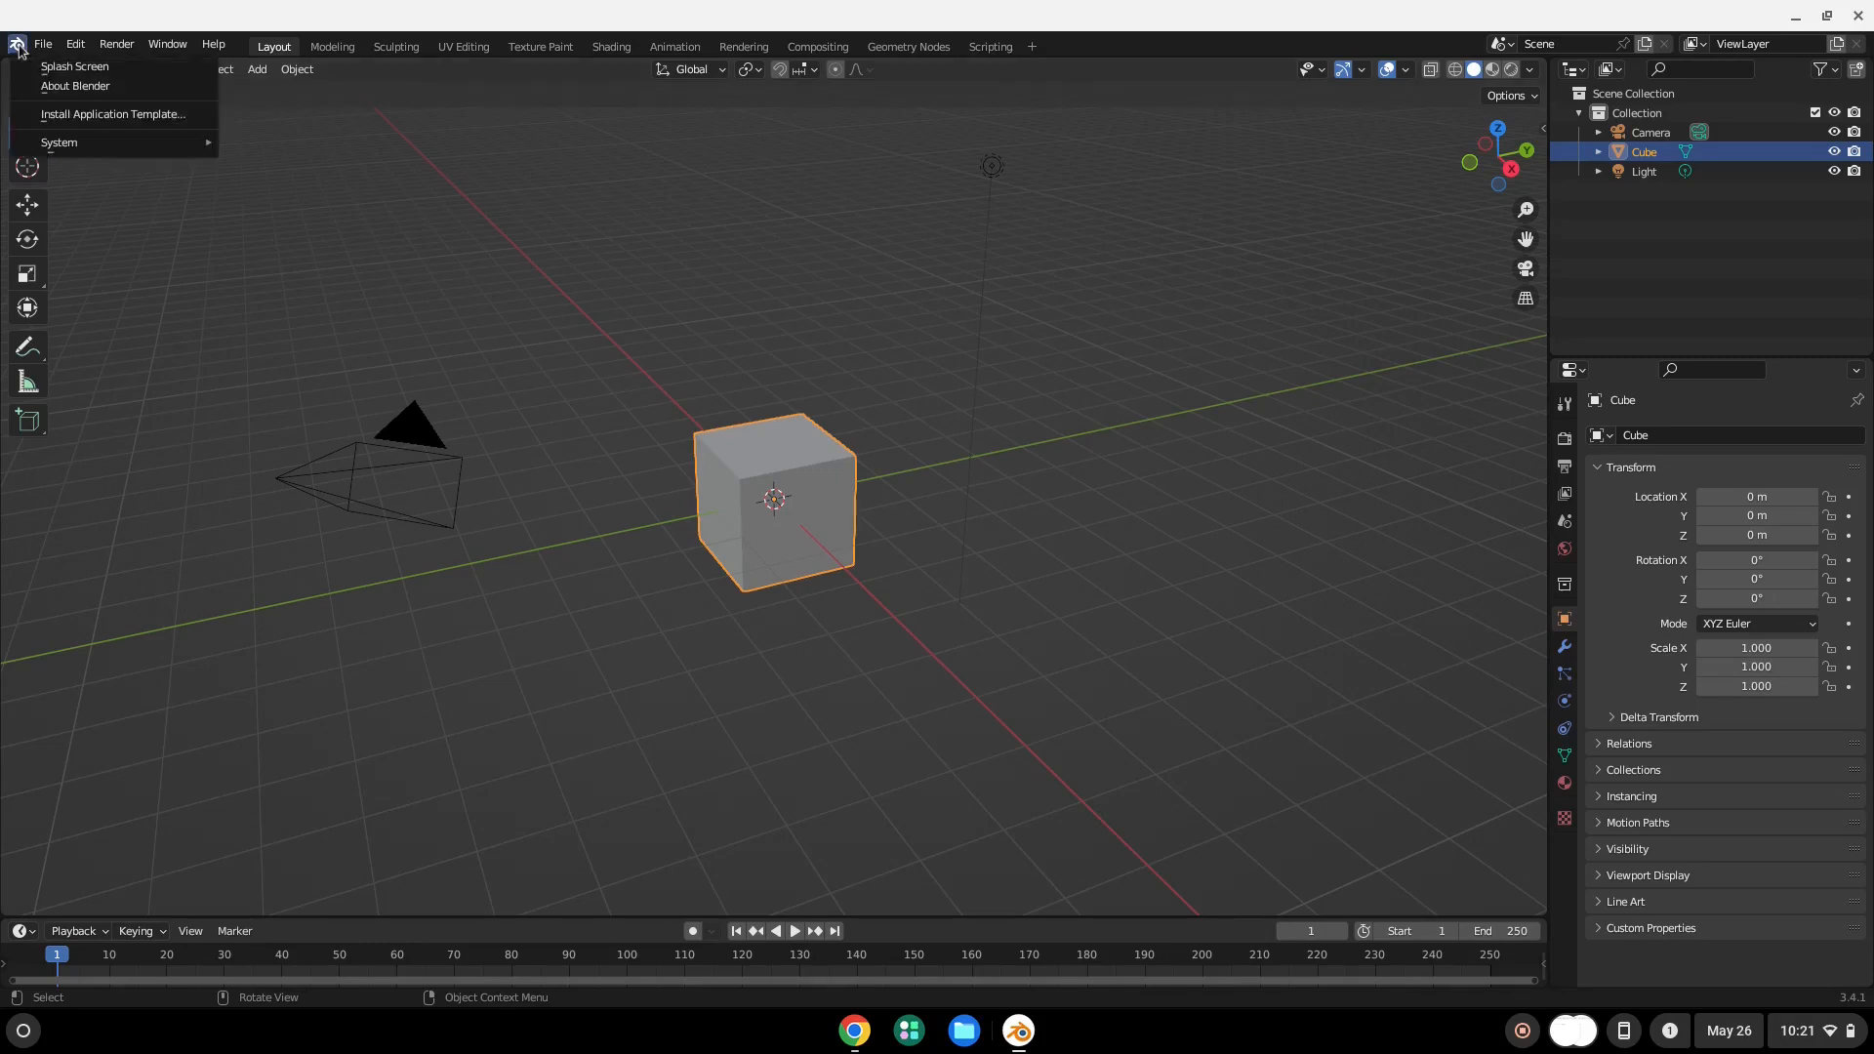
left_click(41, 45)
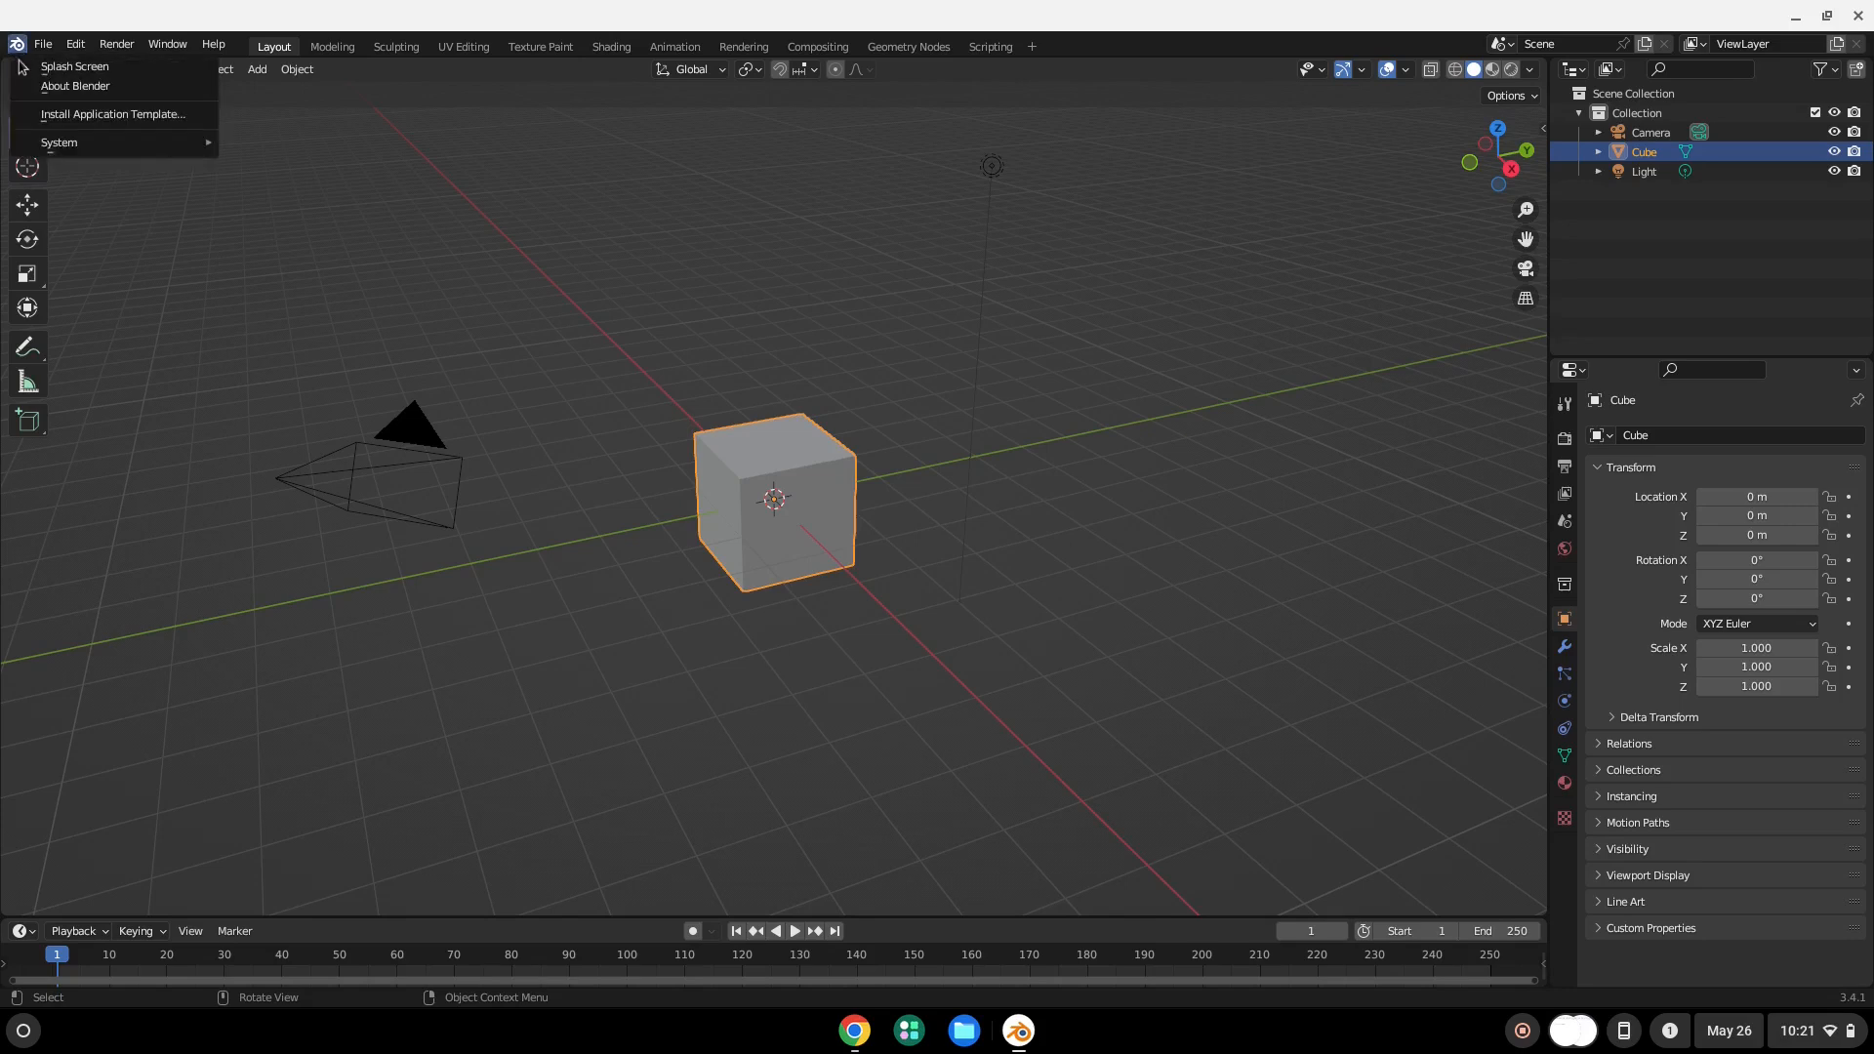
mouse_move(77, 84)
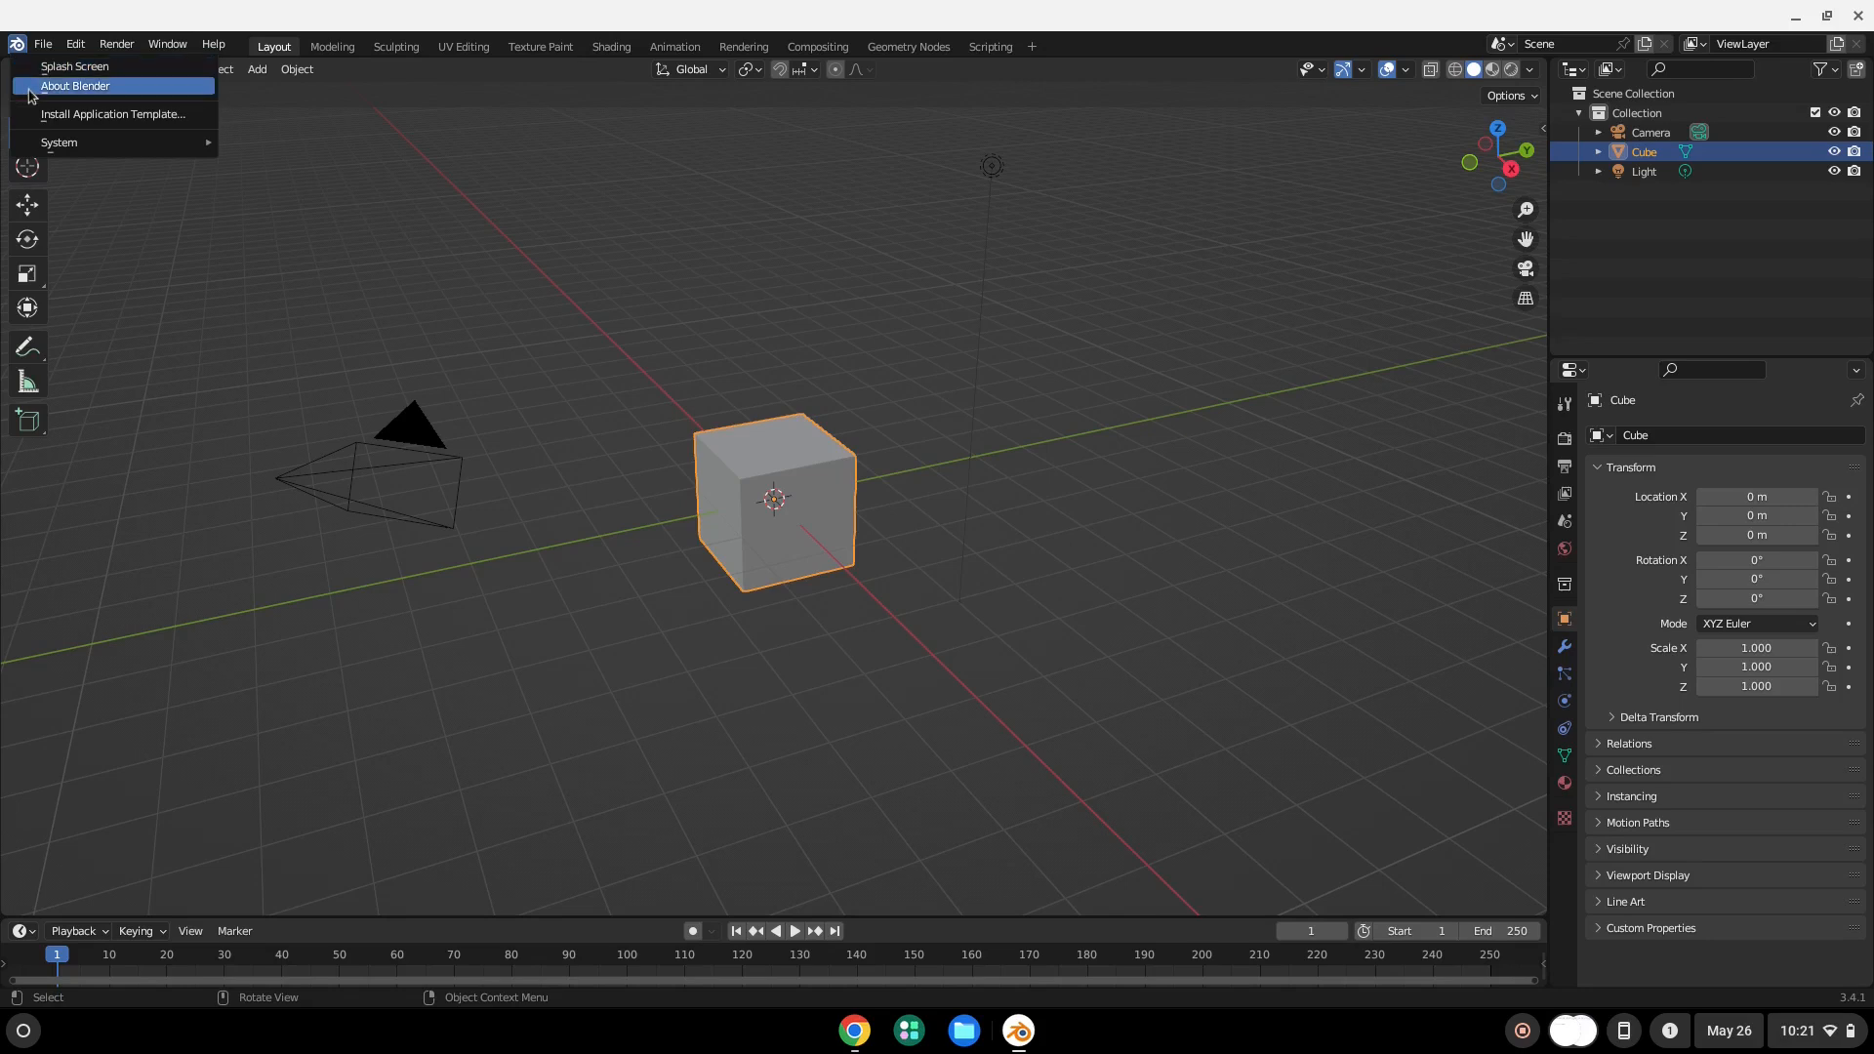
left_click(77, 86)
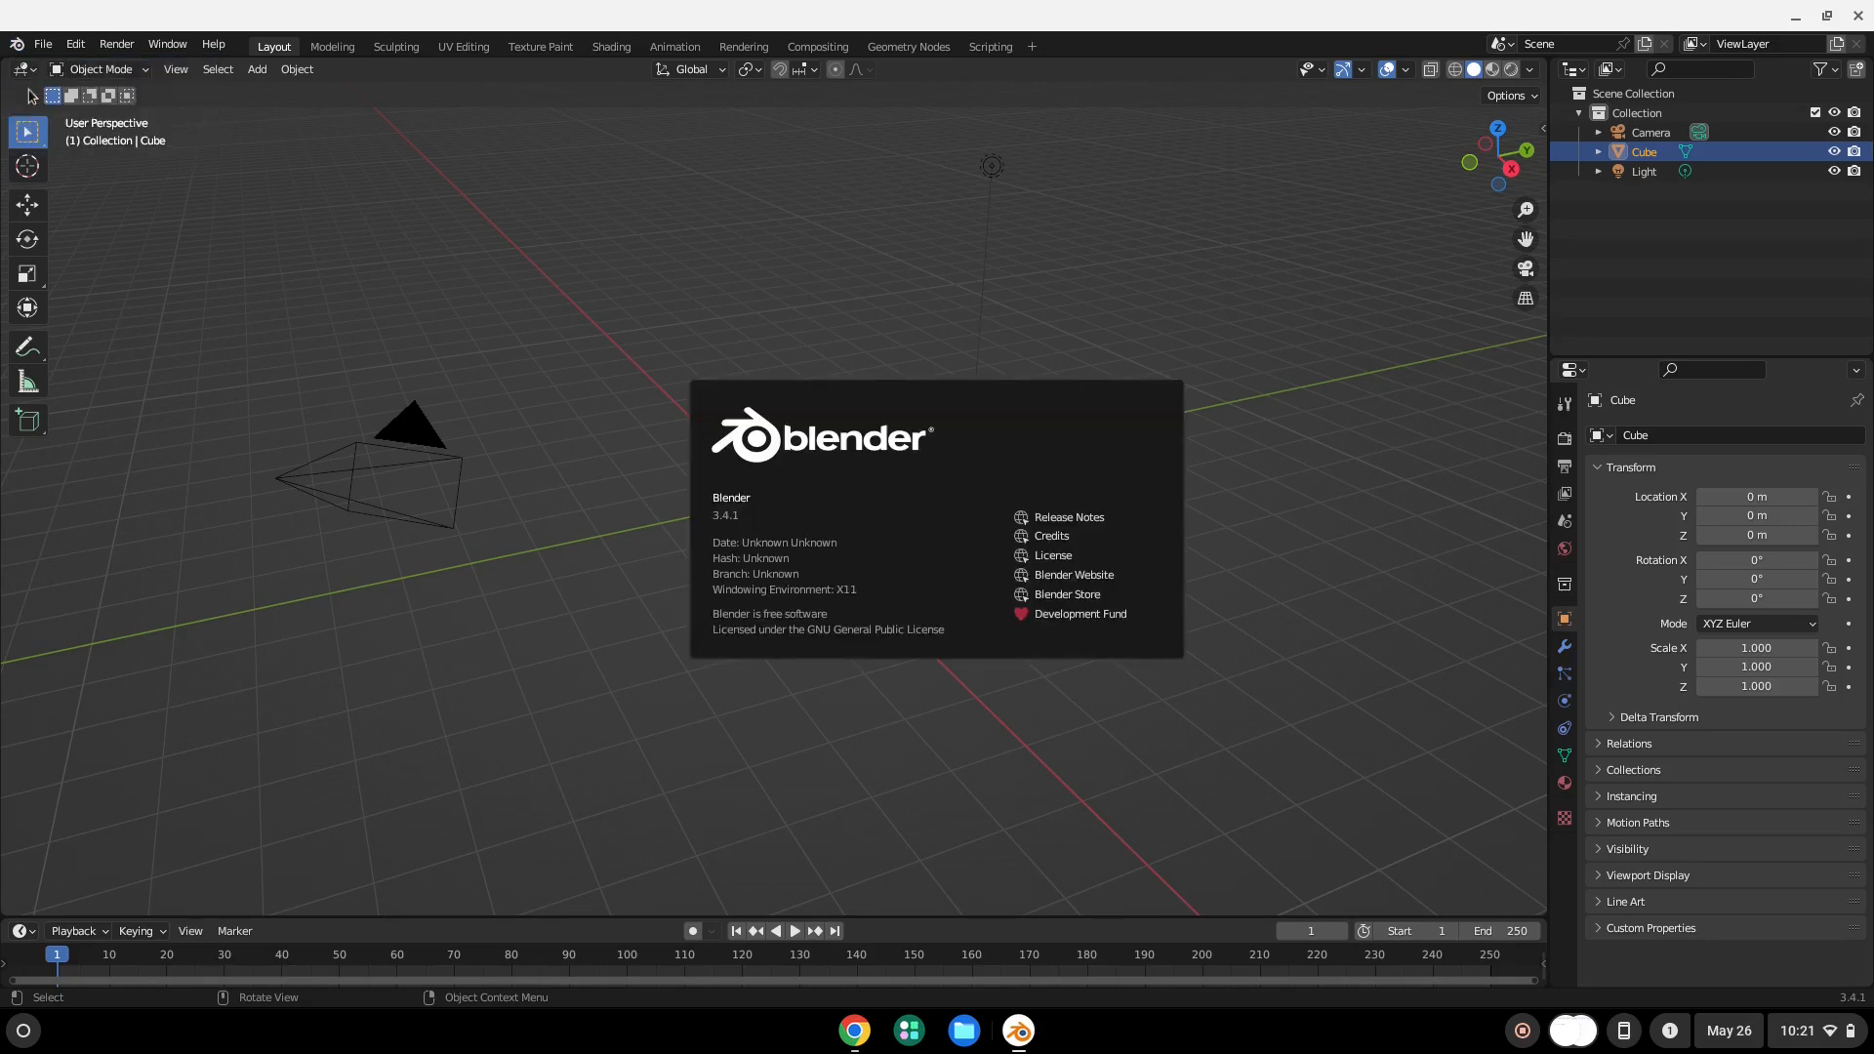